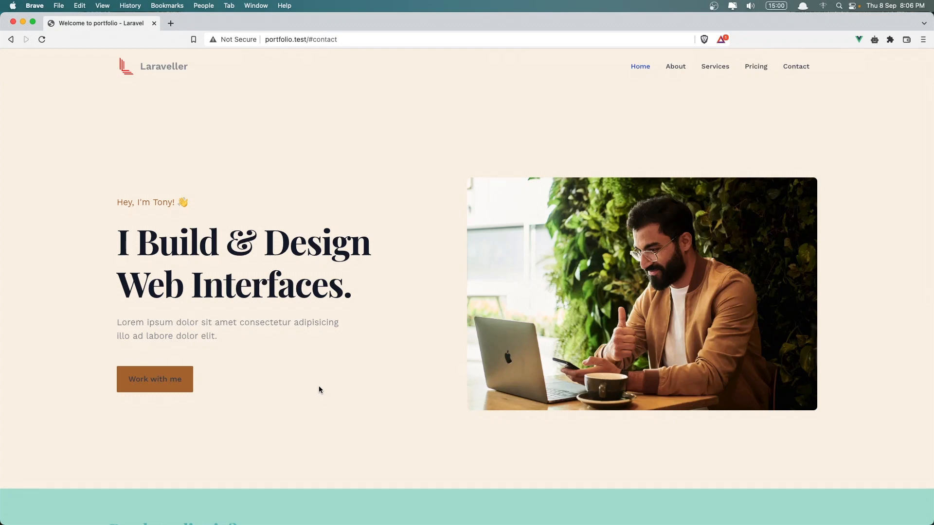
Run 'a make:controller WelcomeController' in the terminal, then close the terminal panel.
scroll("down", 3)
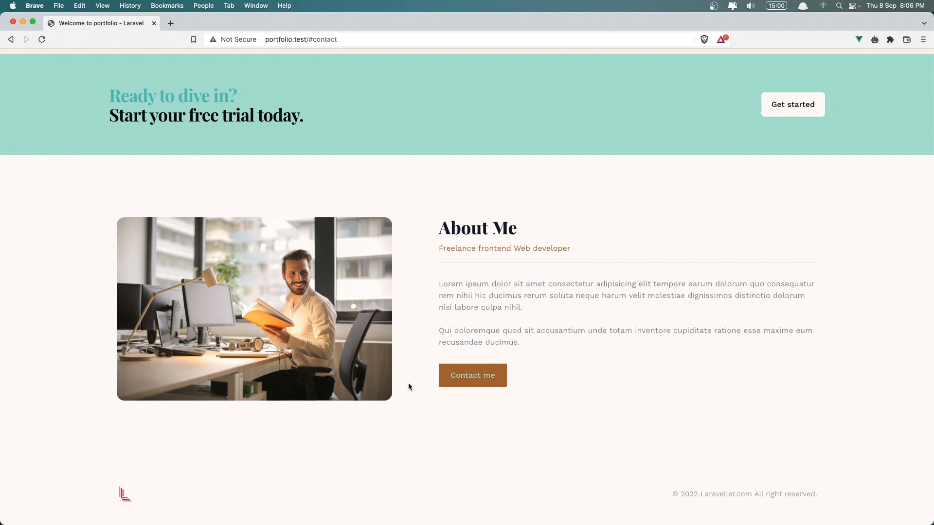
mouse_move(322, 422)
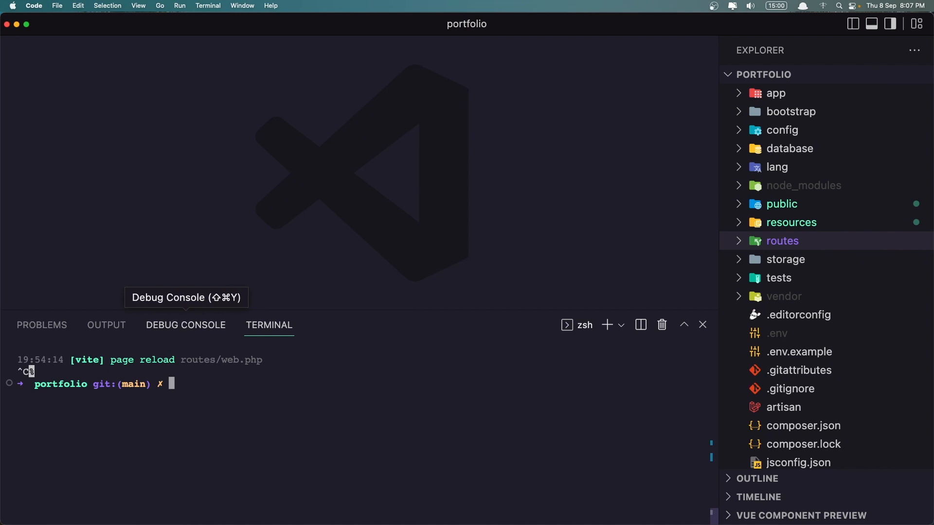
type("a make:")
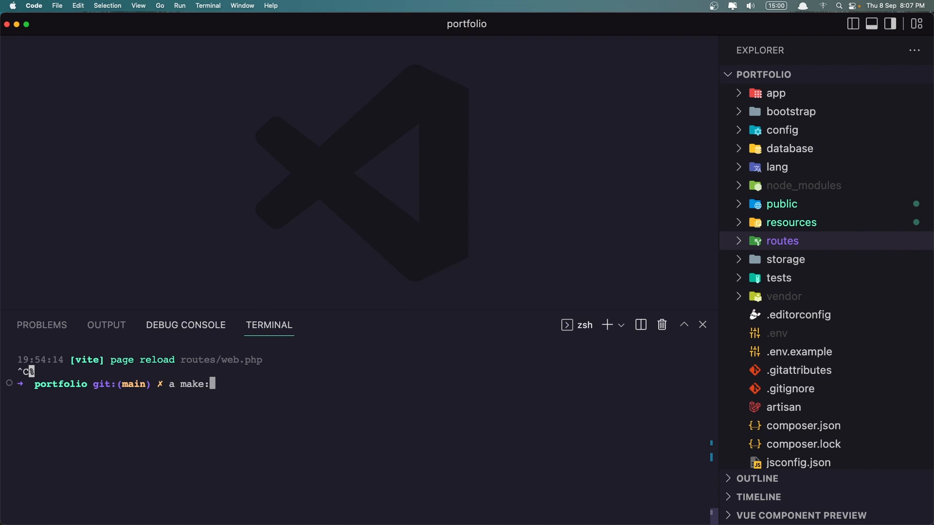
type("controlle")
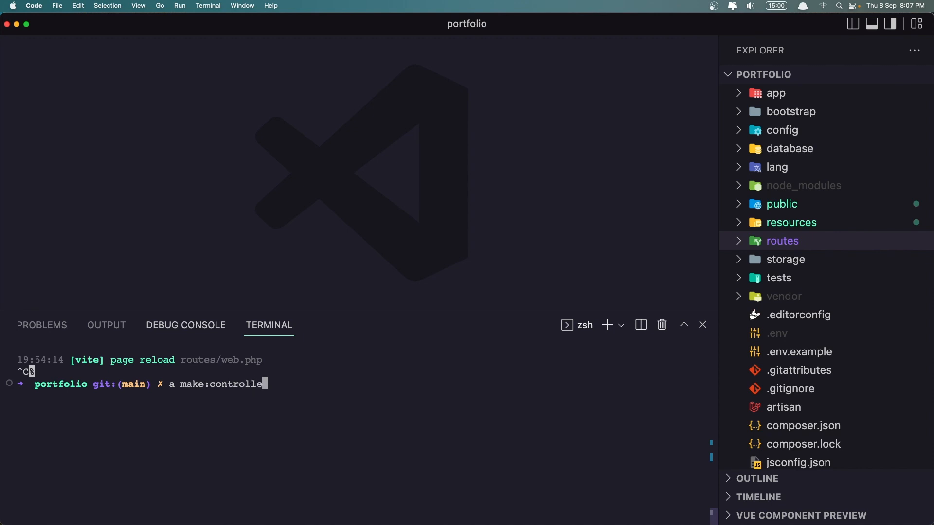
type("r")
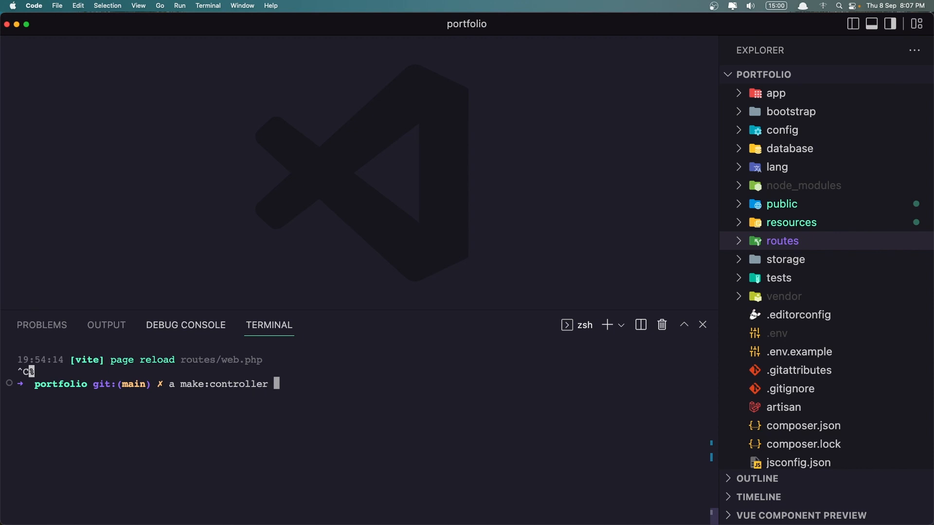
type("Welcome")
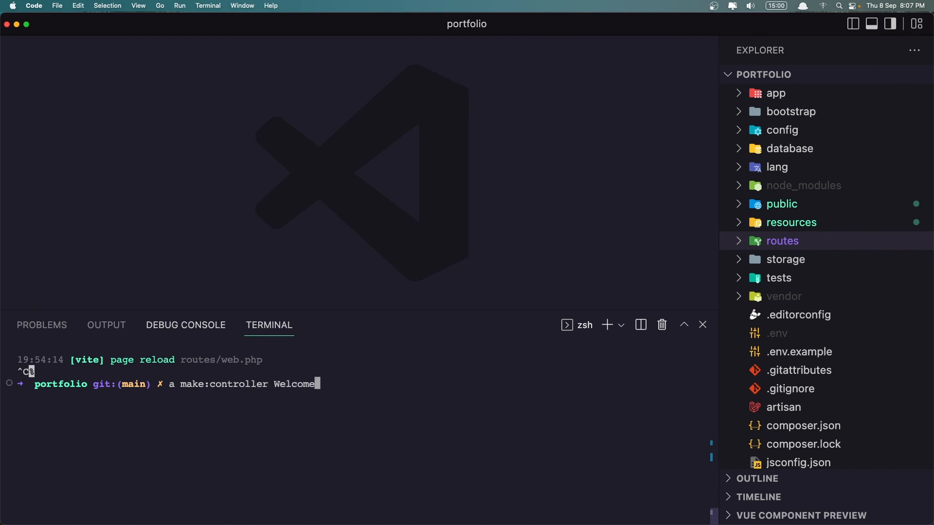
type("Controller")
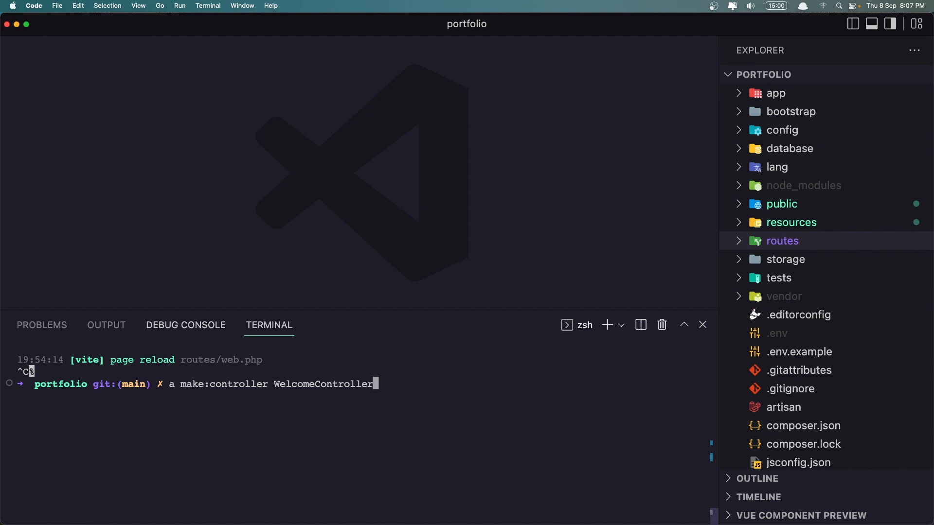
type("nr")
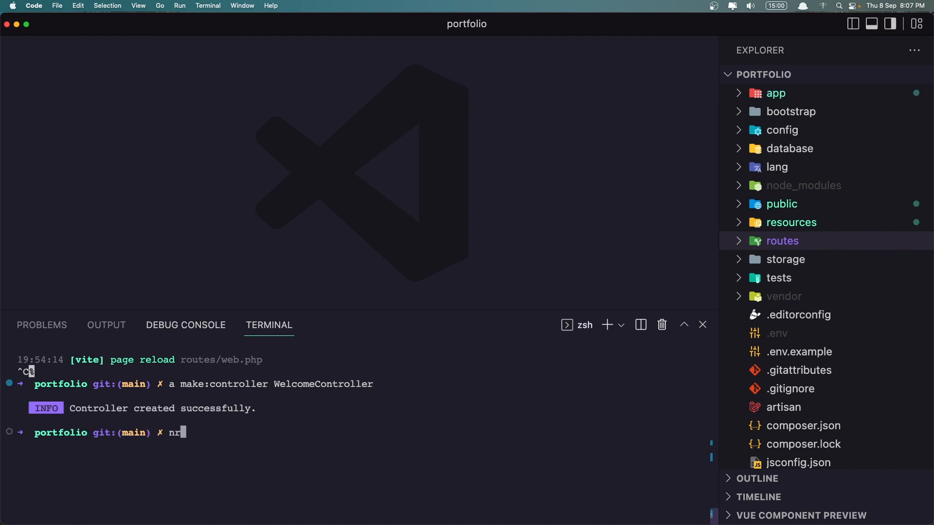
left_click(701, 324)
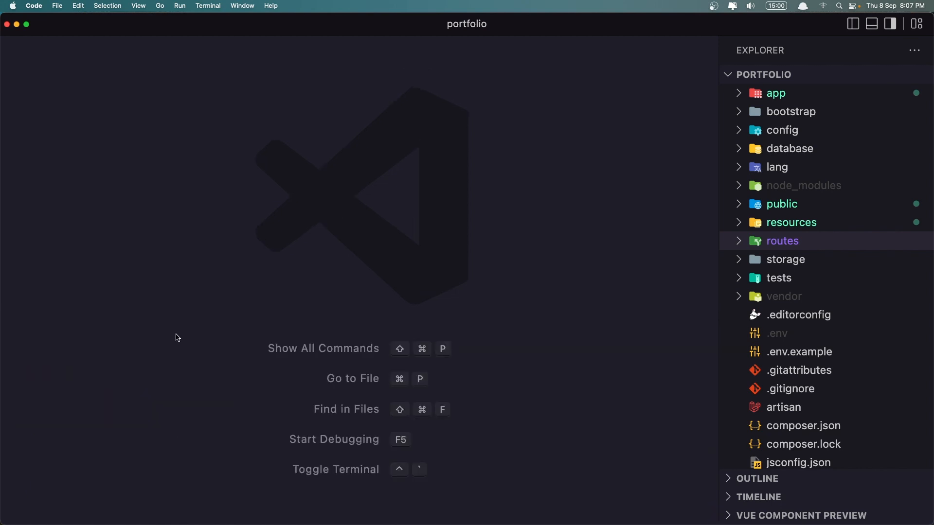
mouse_move(817, 240)
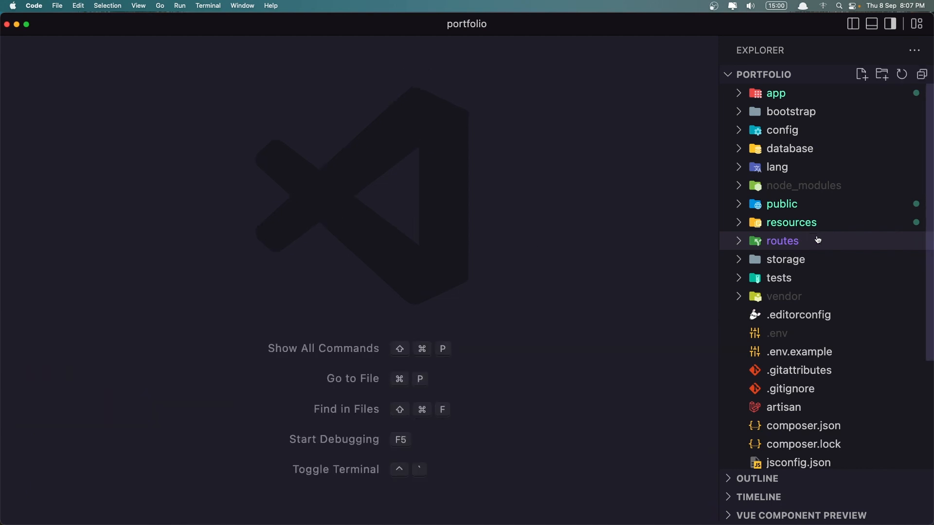
Point web.php's '/' route at [WelcomeController::class, 'welcome'], named 'welcome', and save.
left_click(781, 241)
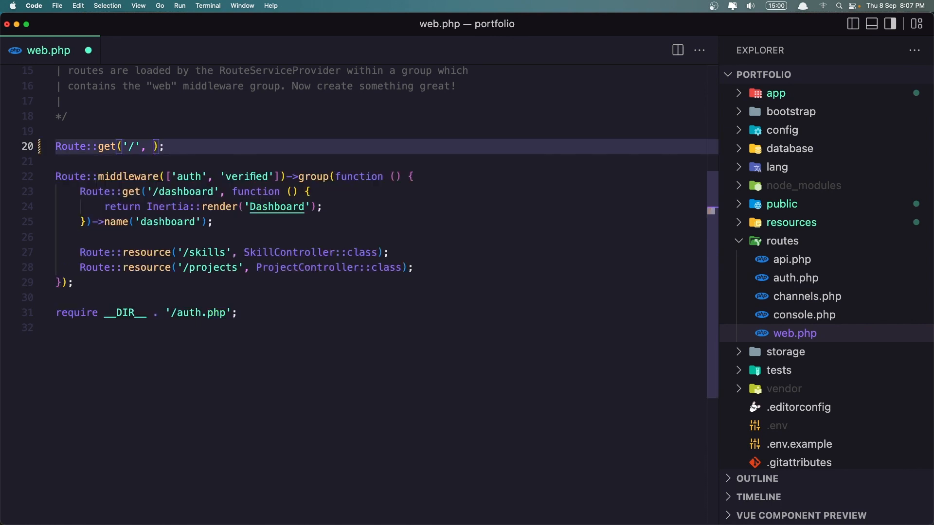
type("[WelcomeController")
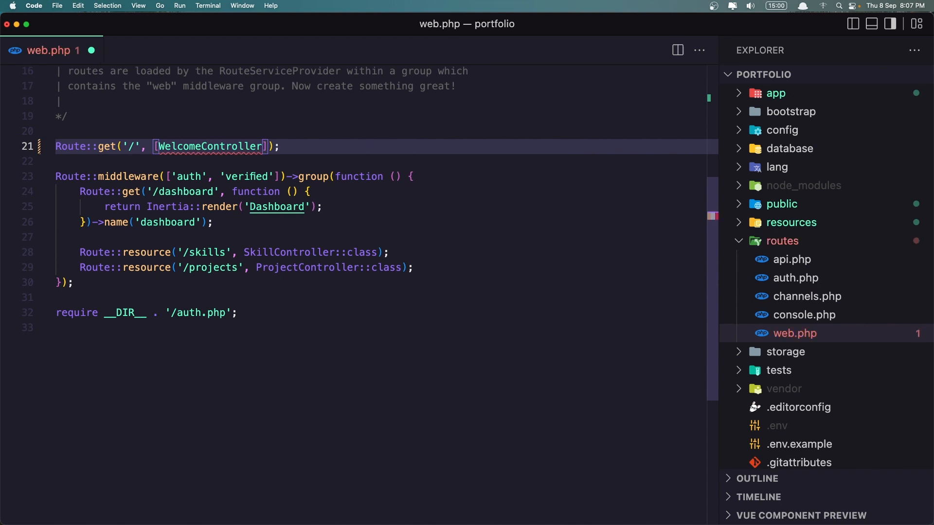
type("::class, 'welcome")
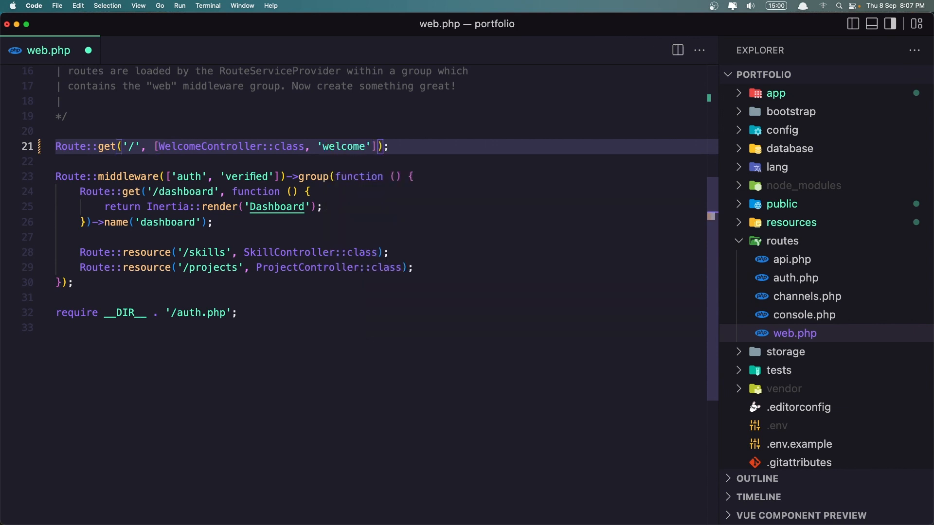
type("->name('")
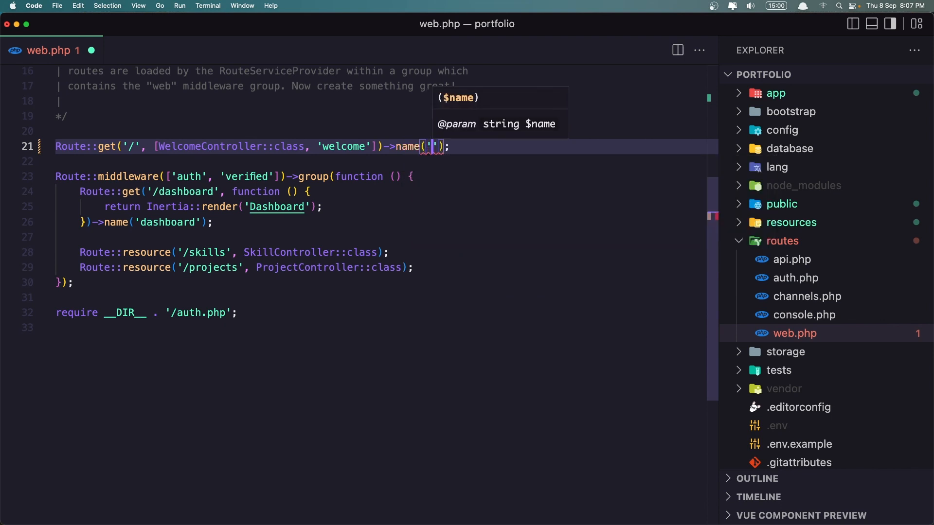
type("welcome")
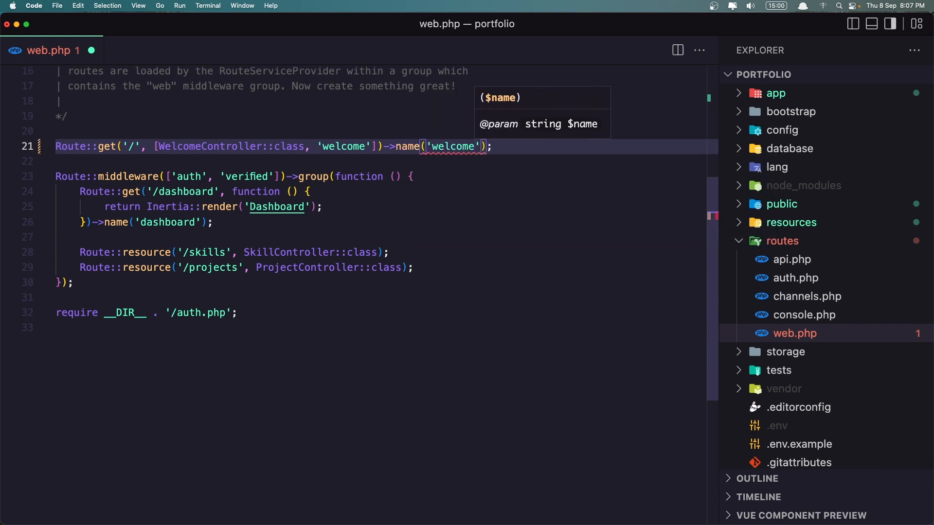
key("cmd+s")
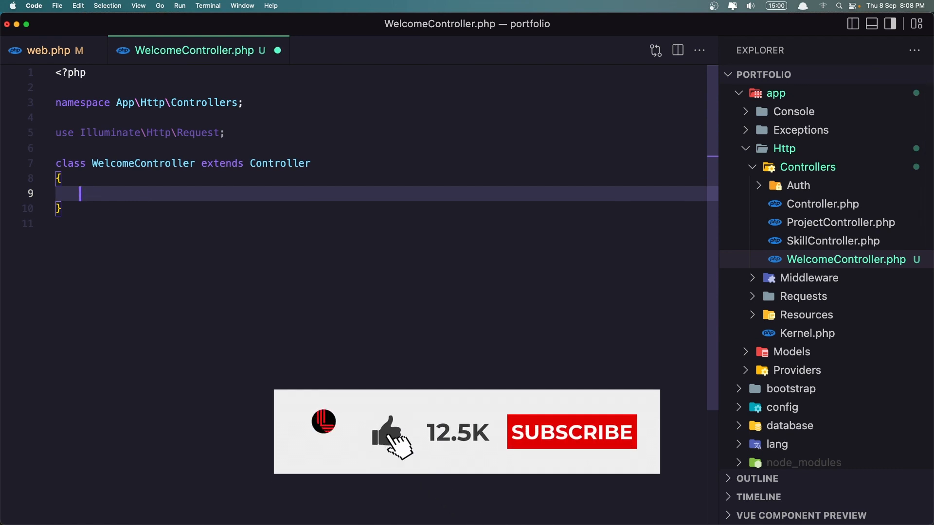
Add a welcome method that loads $skills as a resource collection of Skill::all().
type("public function FunctionName(Type $var = null)")
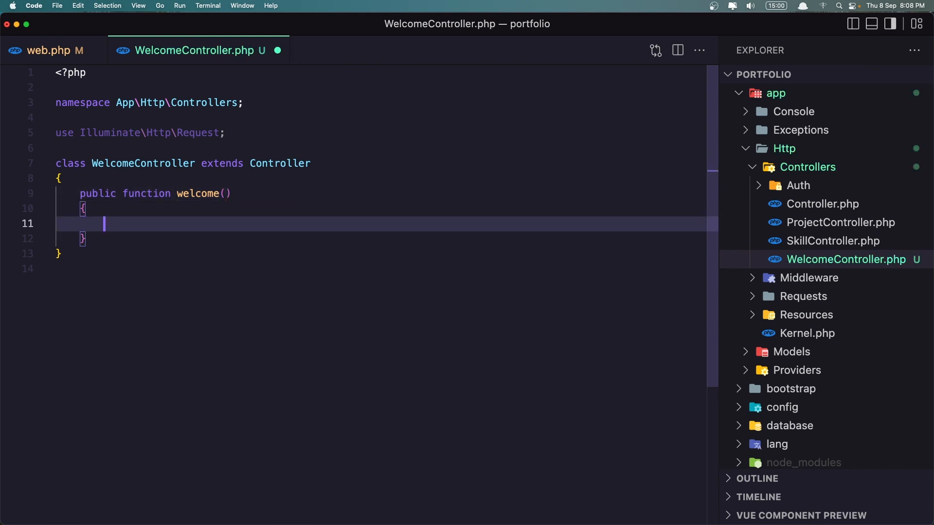
type("$sk")
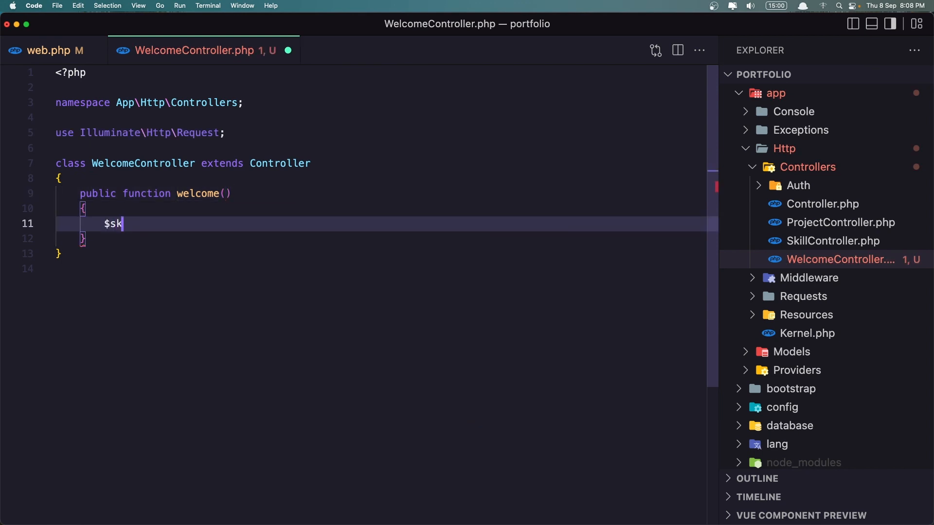
type("ills")
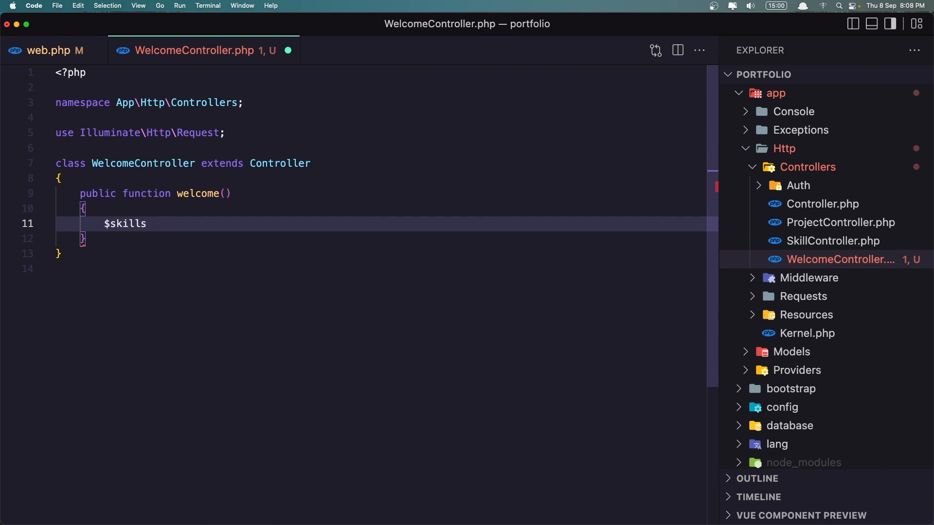
type("= SkillResource")
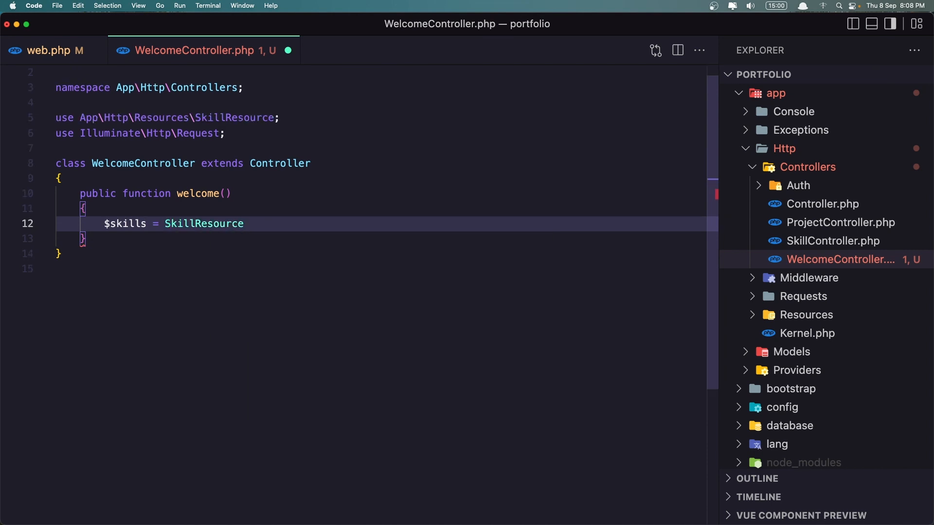
type("::collection(")
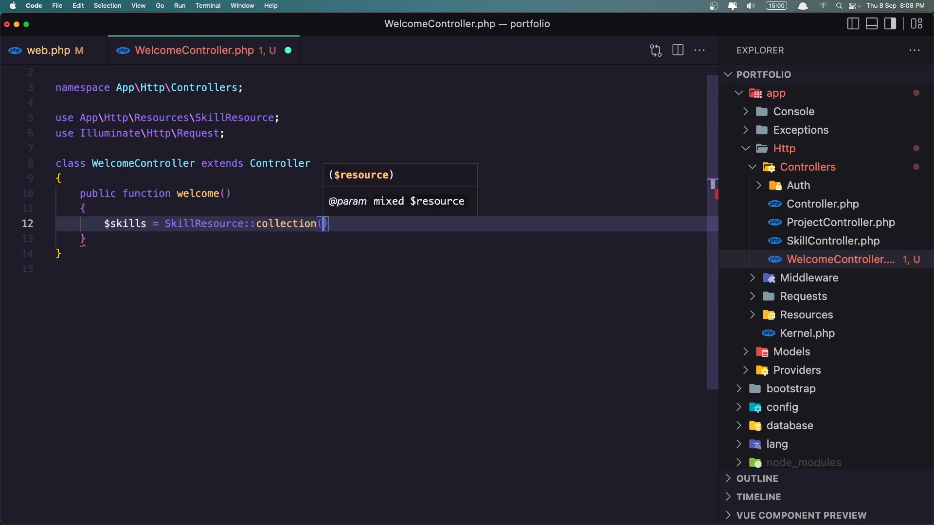
type("Skill::")
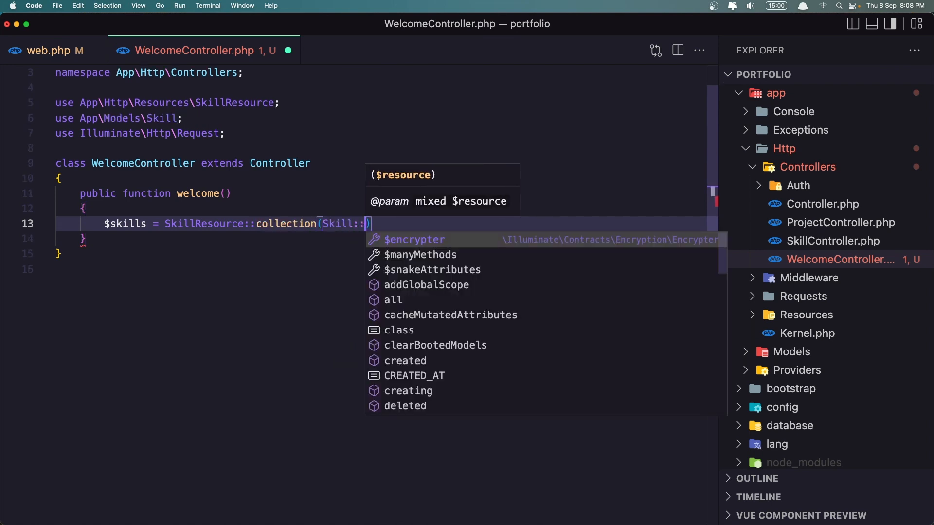
type("all()")
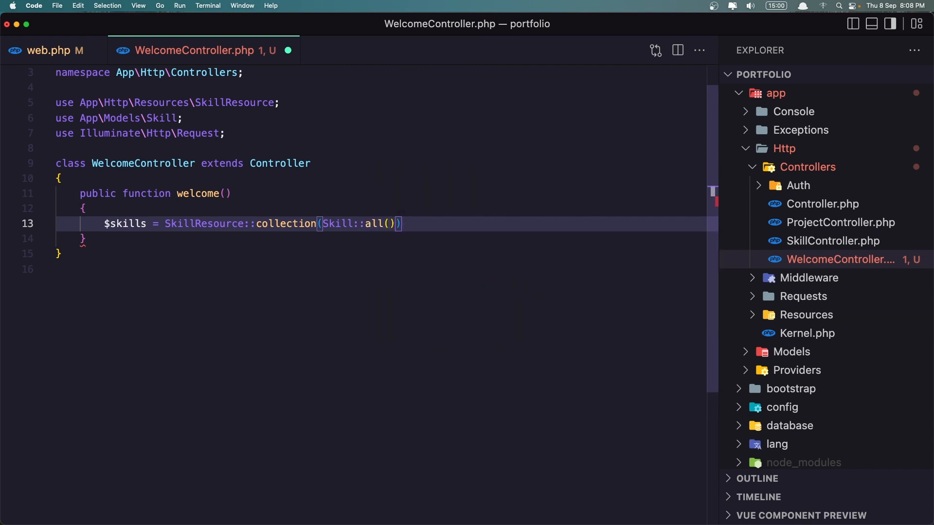
Return Inertia::render('Welcome', compact('skills')) from the welcome method.
type("return")
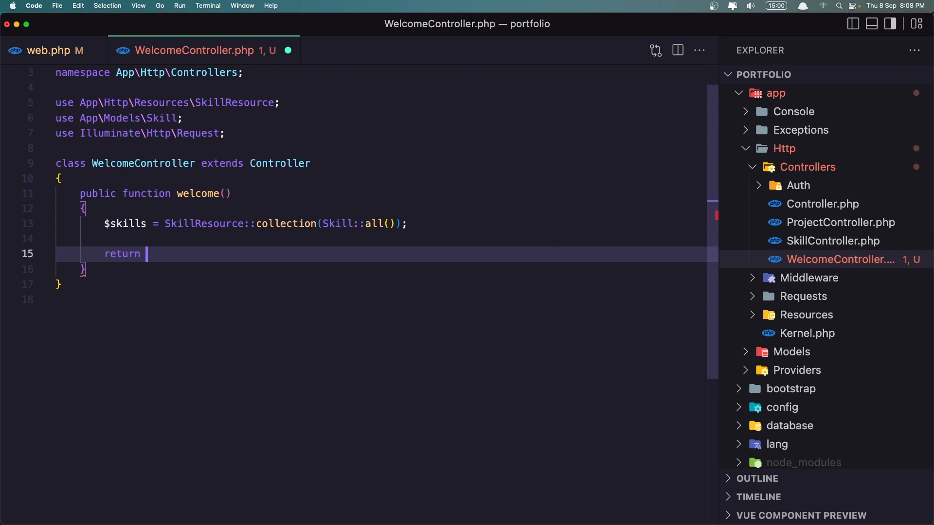
type("Inertia")
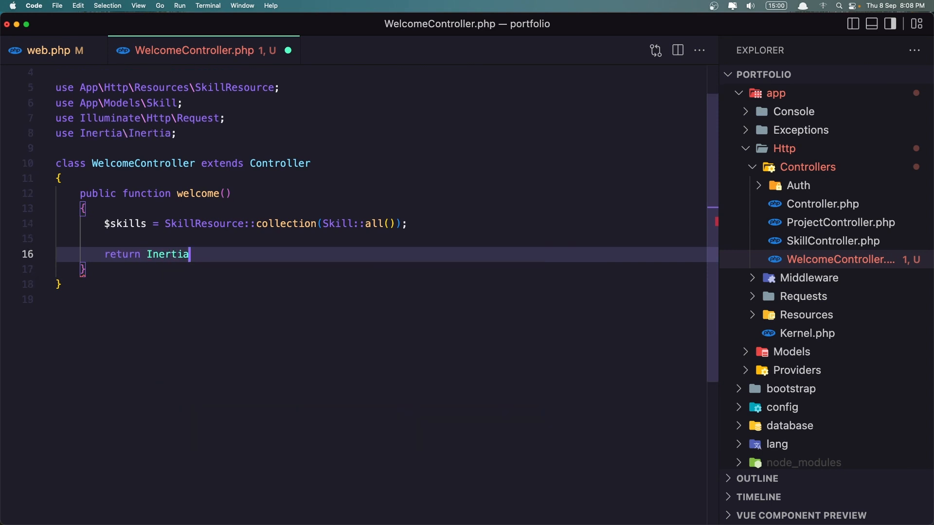
type("::render('")
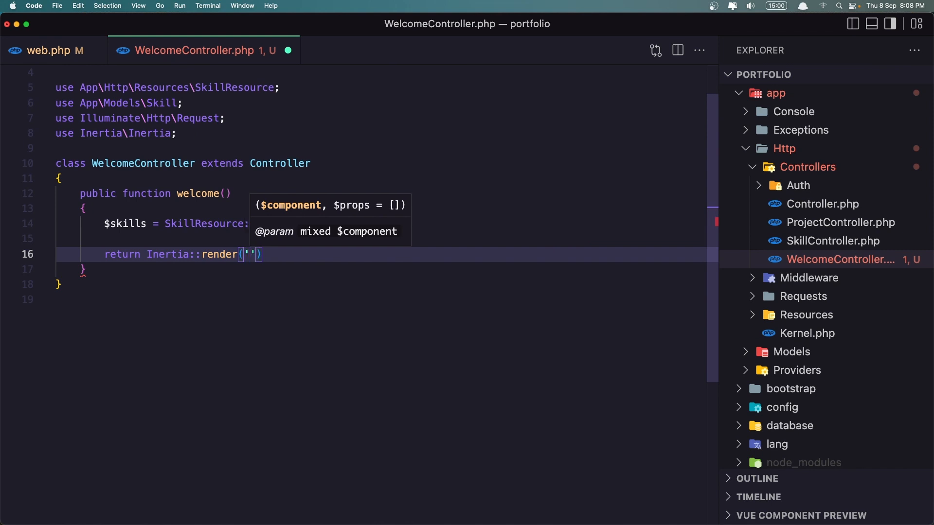
type("Welcome")
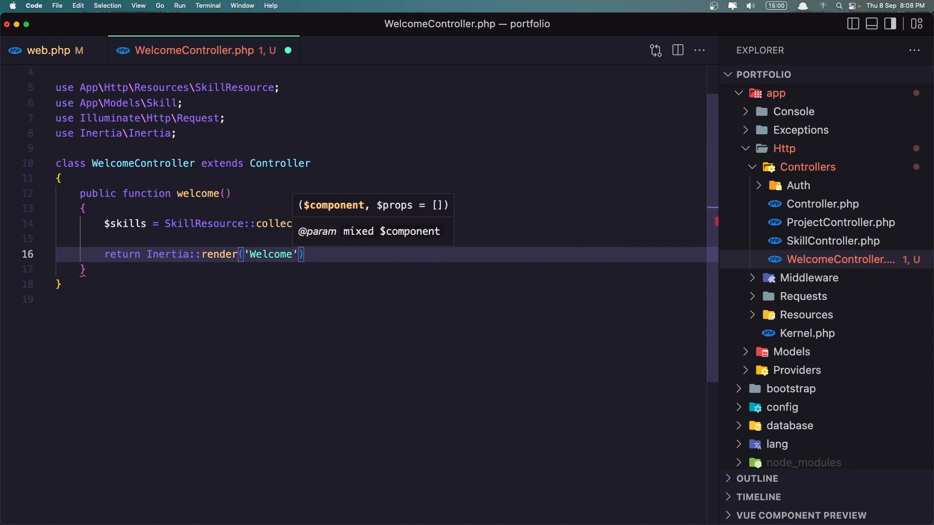
type(", compact(")
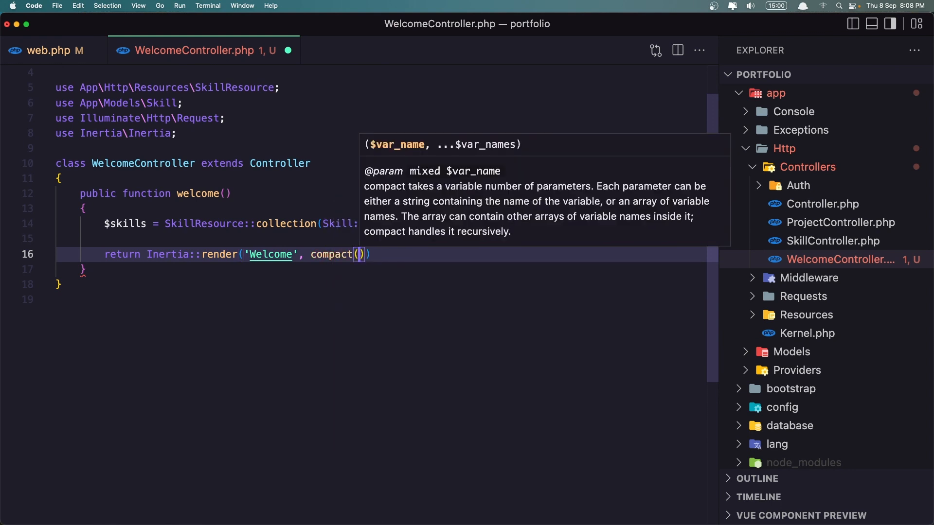
type("'skill'")
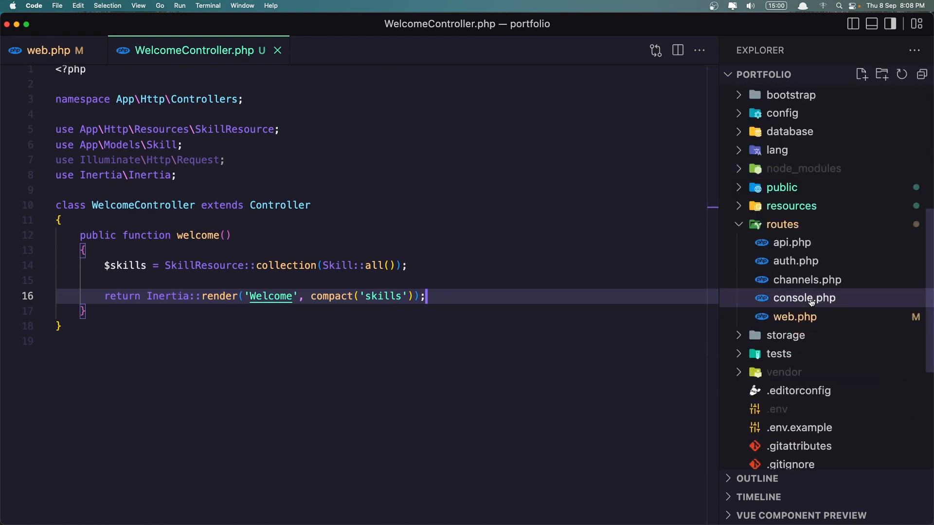
Open resources/js/Pages/Welcome.vue and add defineProps({ skills: Object }) to its script setup.
left_click(791, 205)
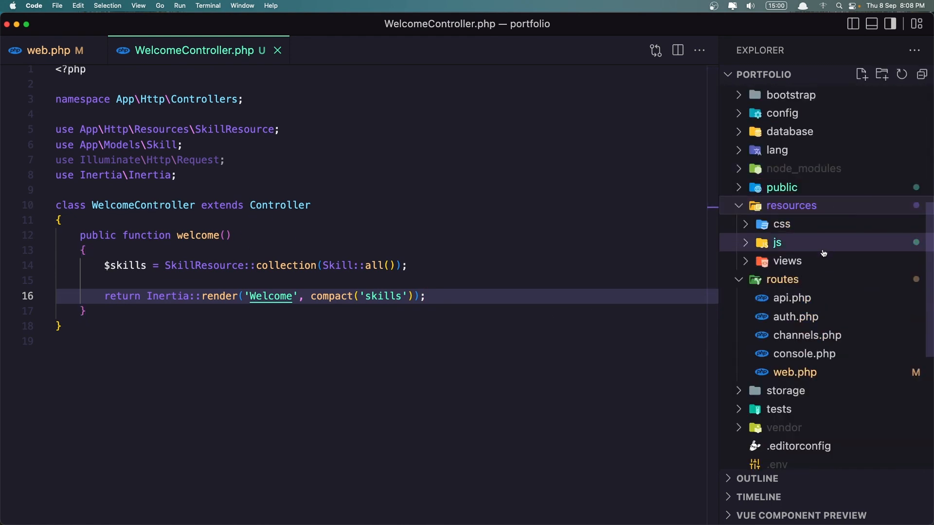
left_click(777, 242)
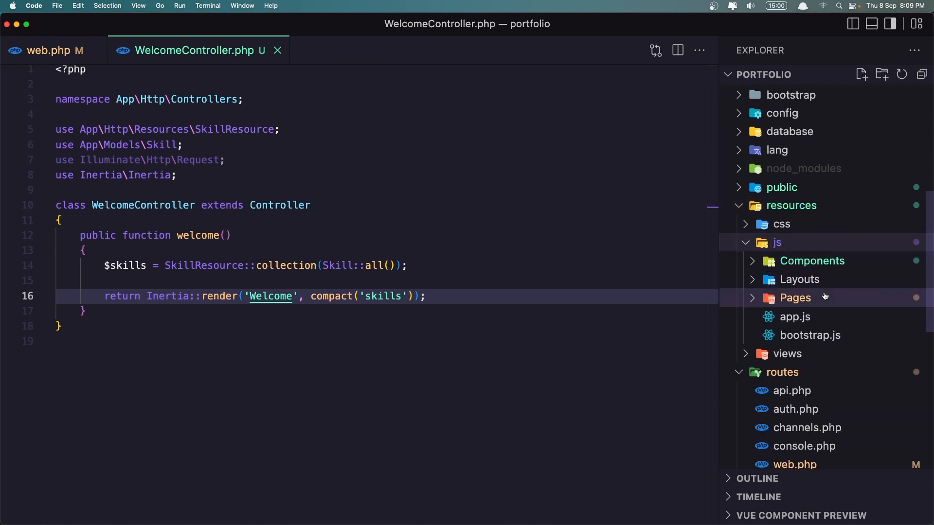
left_click(794, 298)
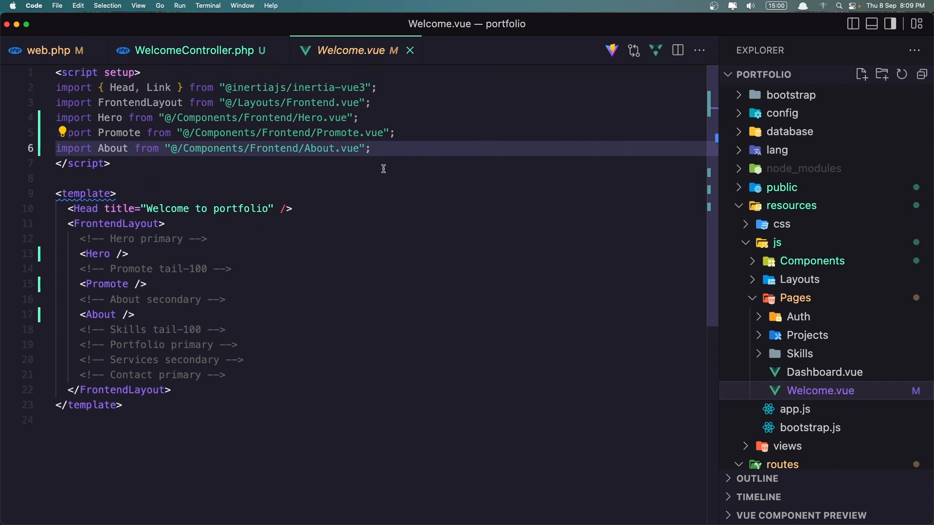
type("d")
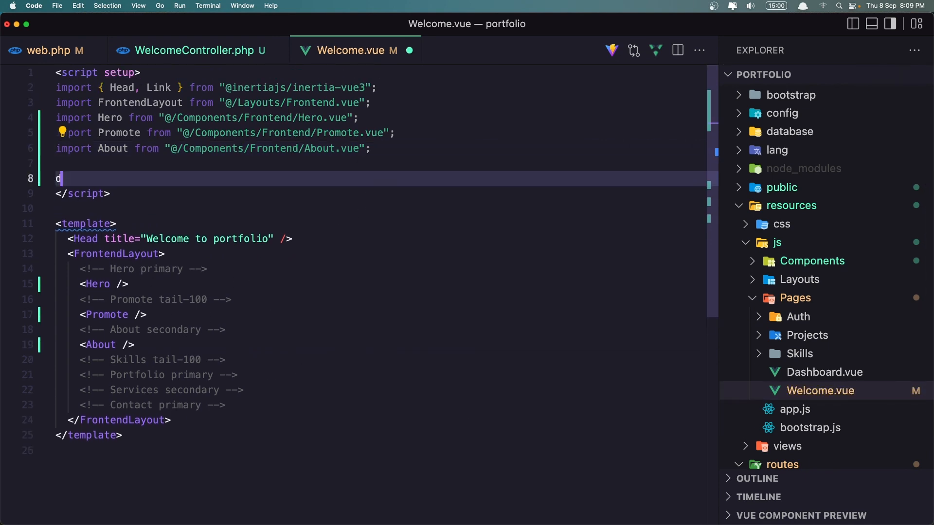
type("efineProps")
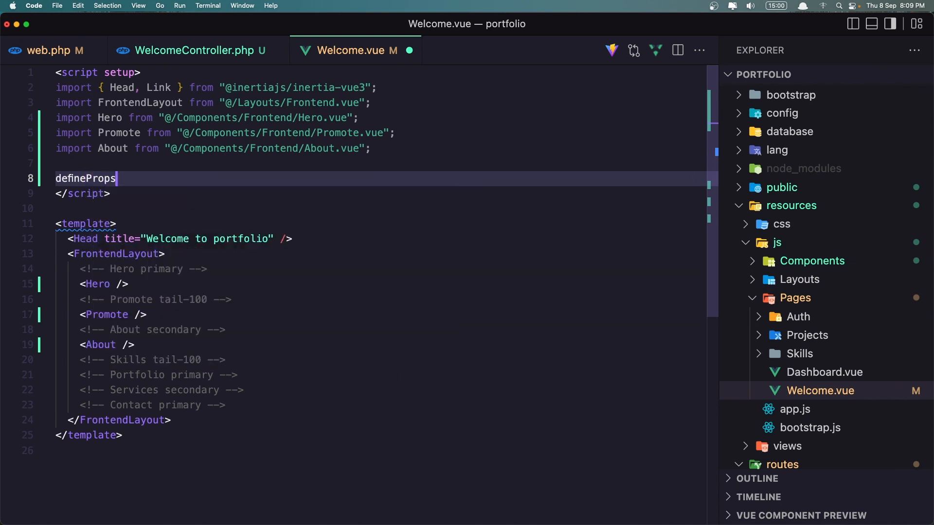
type("({})")
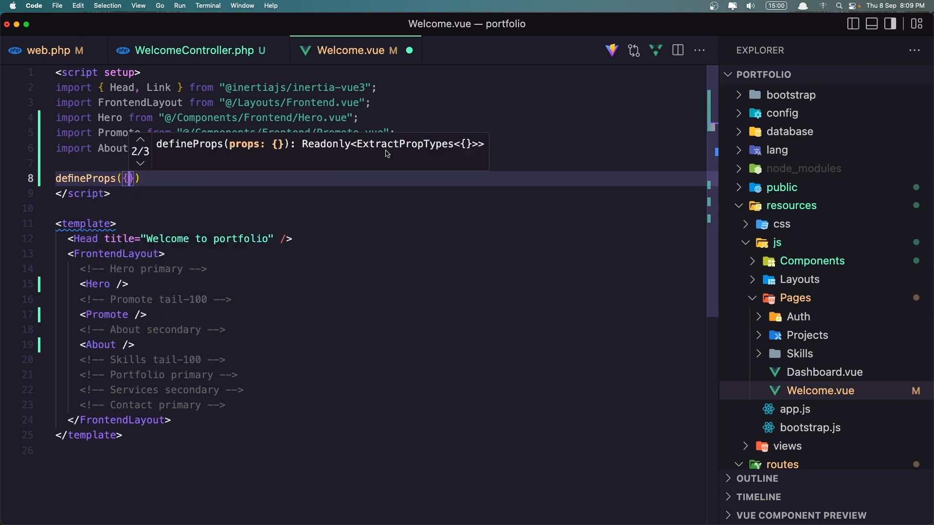
type("ski")
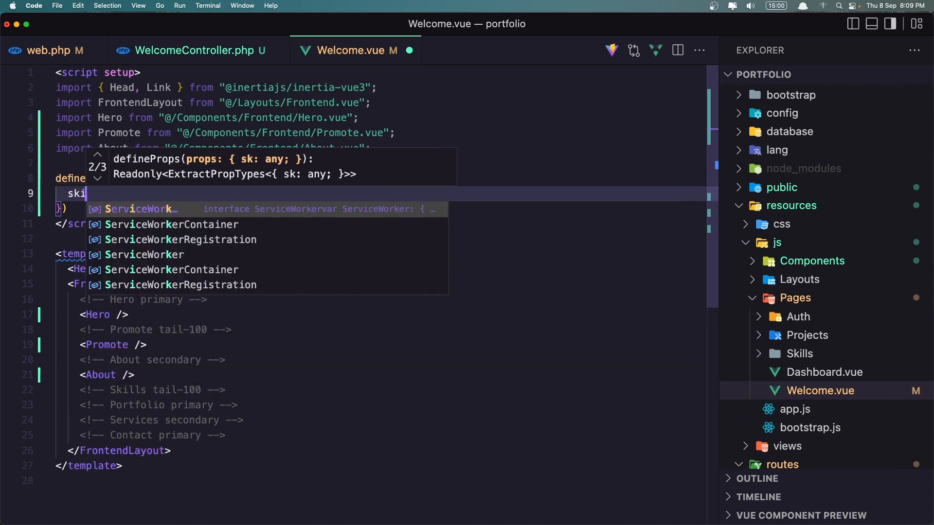
type("lls:O")
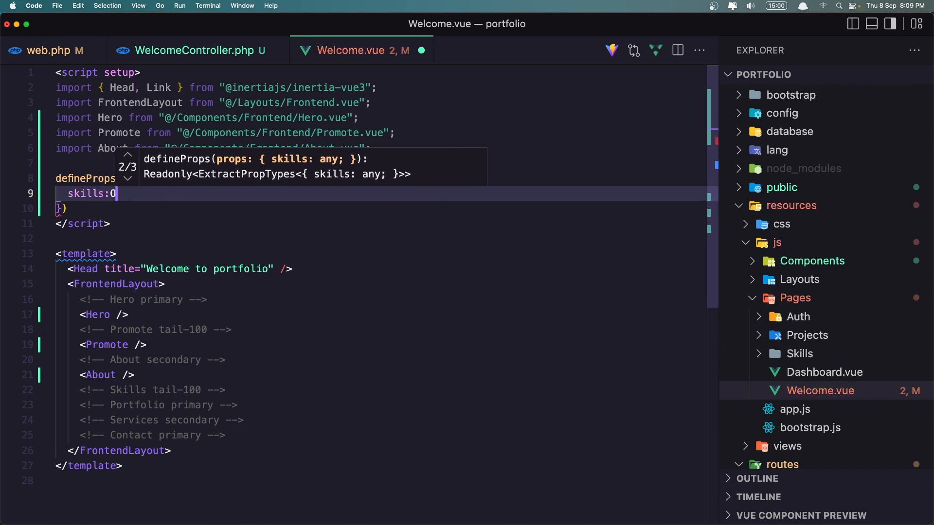
type("bject")
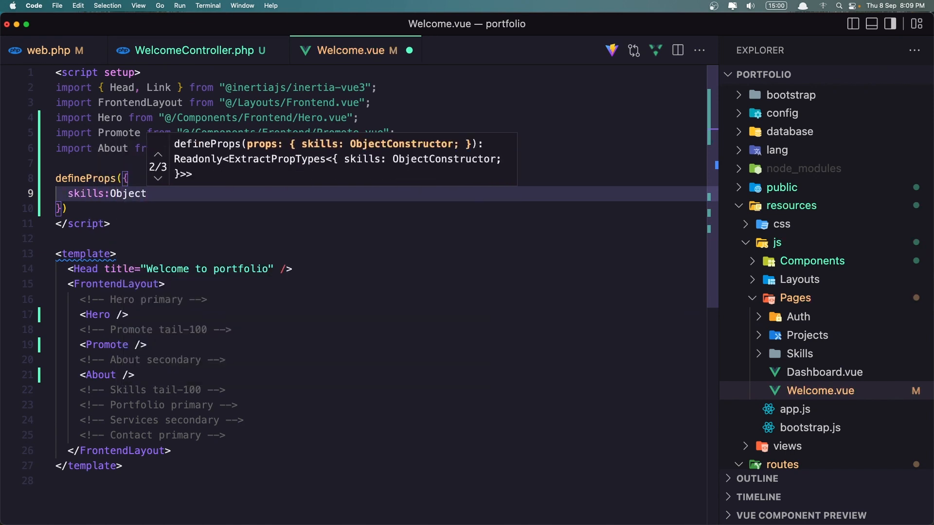
mouse_move(279, 307)
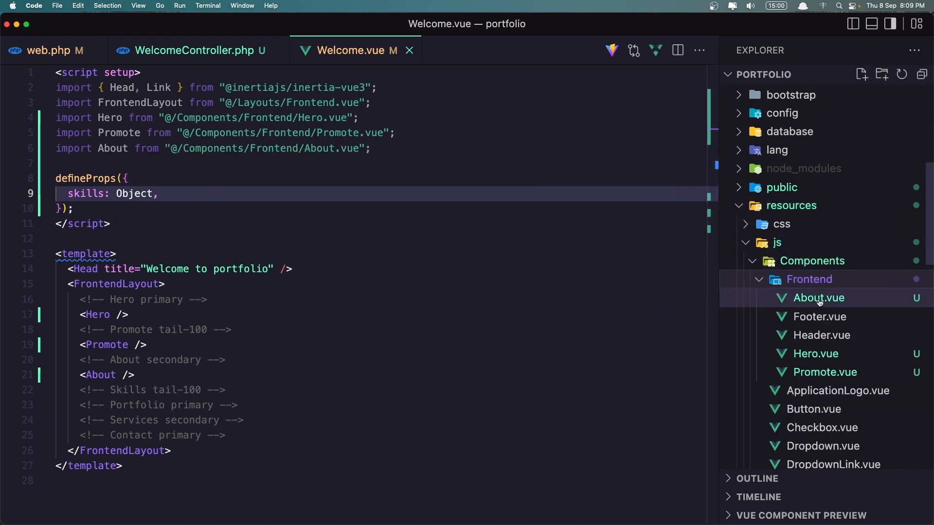
Create Components/Frontend/Skills.vue with a script setup declaring defineProps({ skills: Object }).
left_click(860, 74)
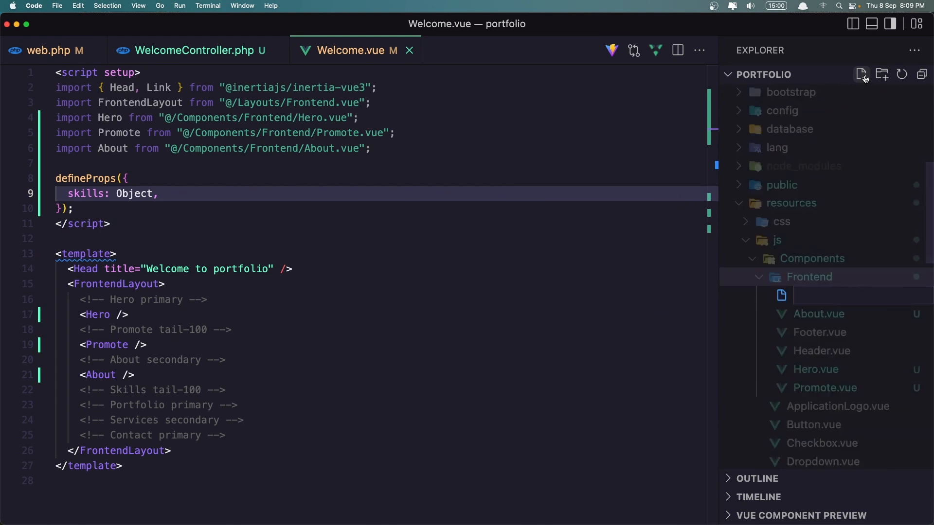
type("Skills.vue")
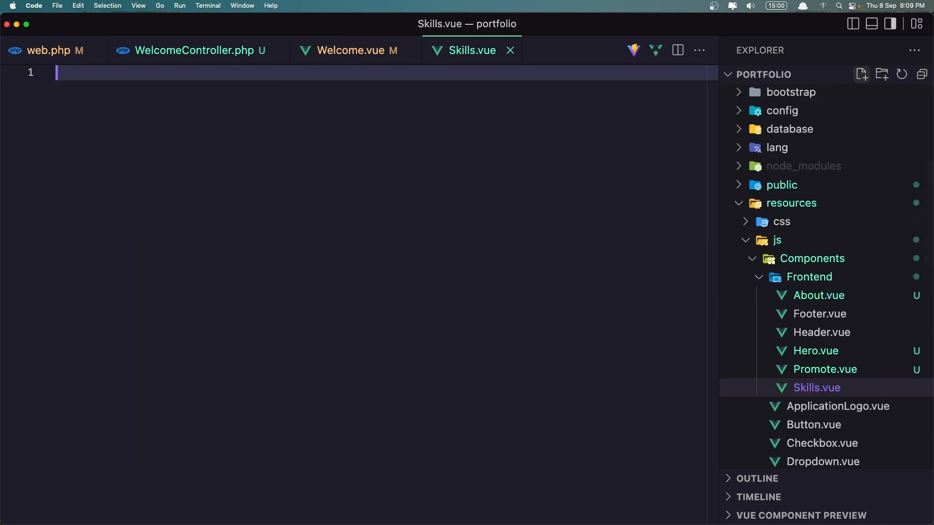
type("<scr")
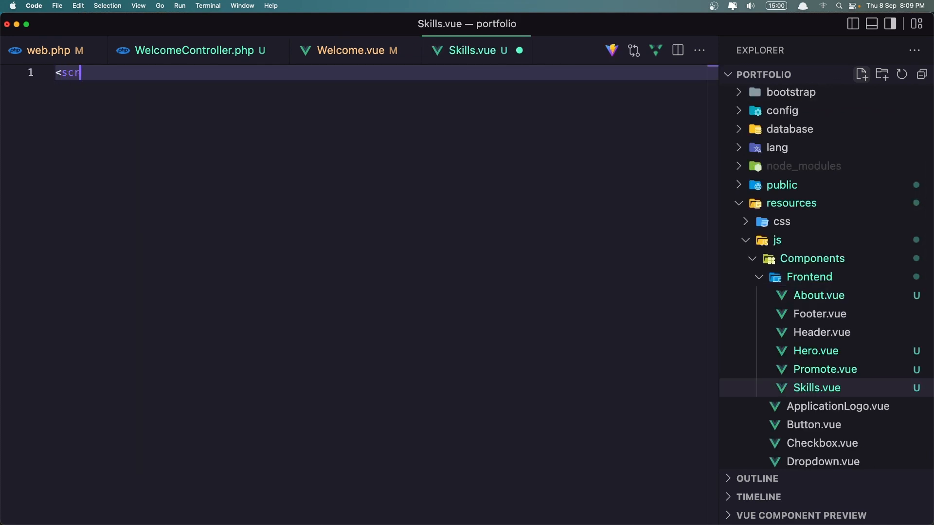
type("ipt setup>")
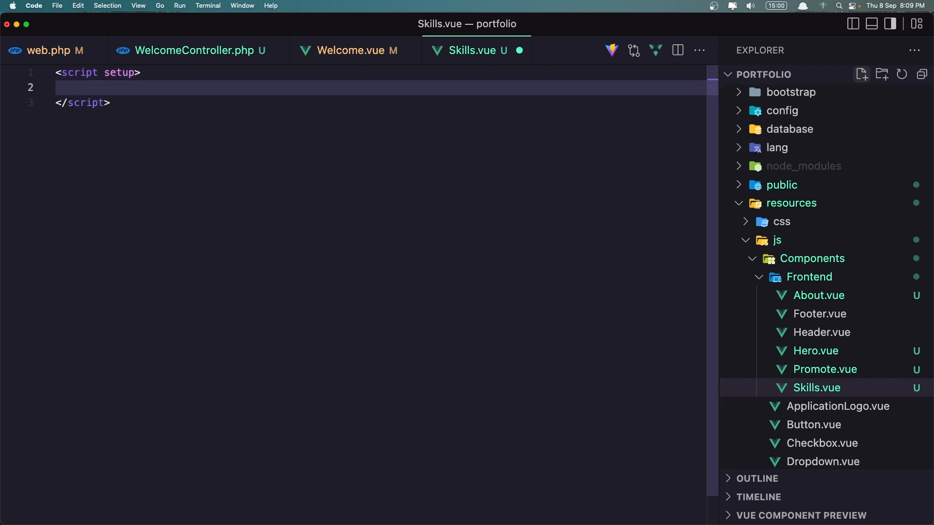
type("defineProps({")
type("skills: Ob")
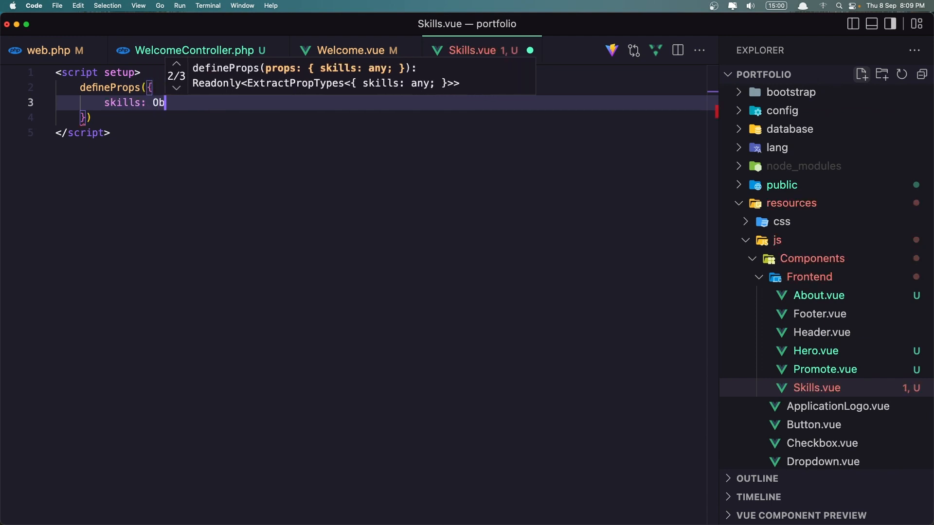
type("ject,")
type("<template></template>")
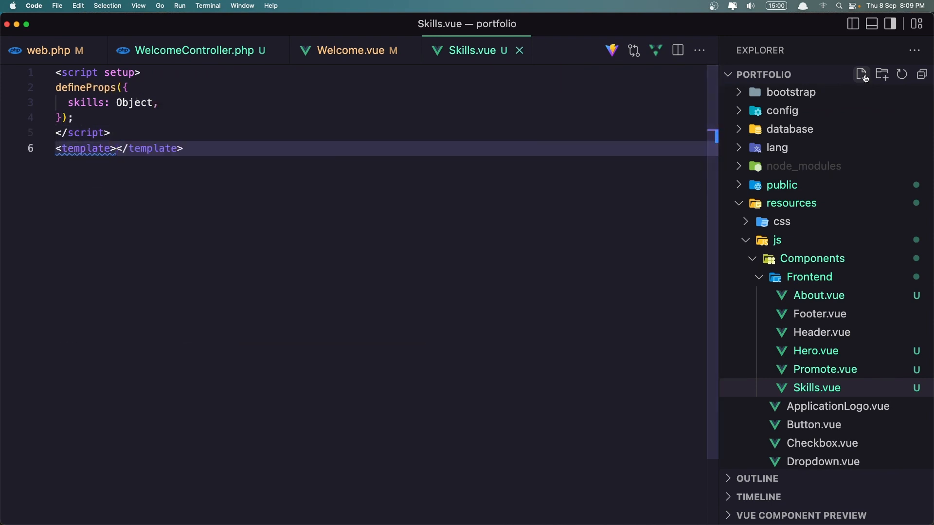
In Welcome.vue, add <Skills :skills="skills" /> below the Skills comment.
left_click(191, 50)
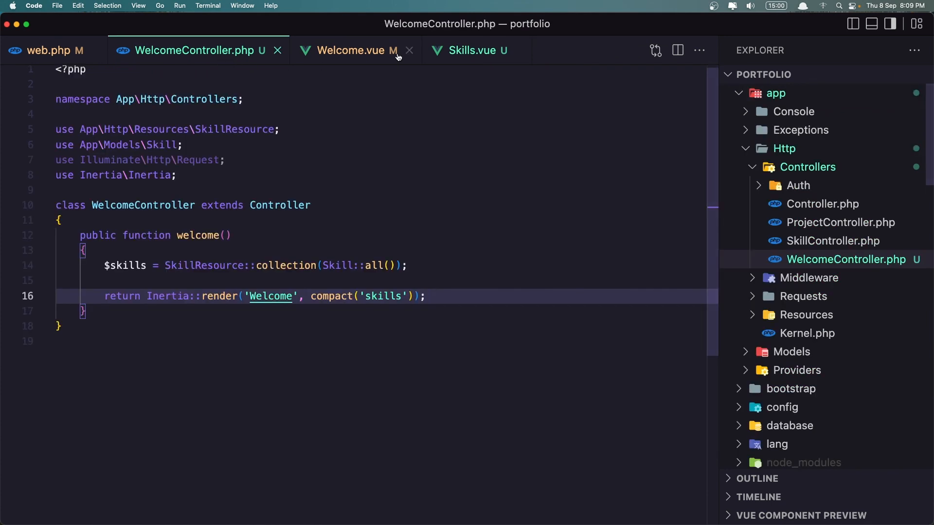
left_click(355, 50)
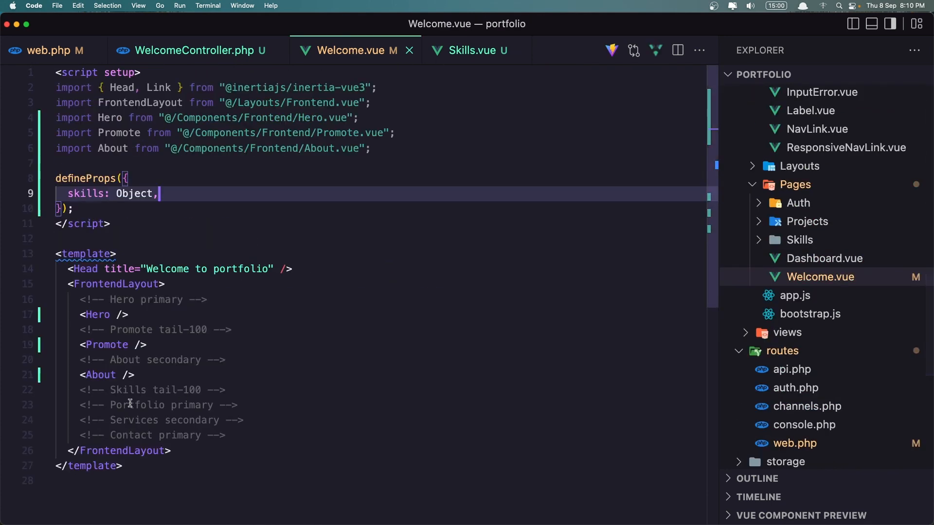
key("enter")
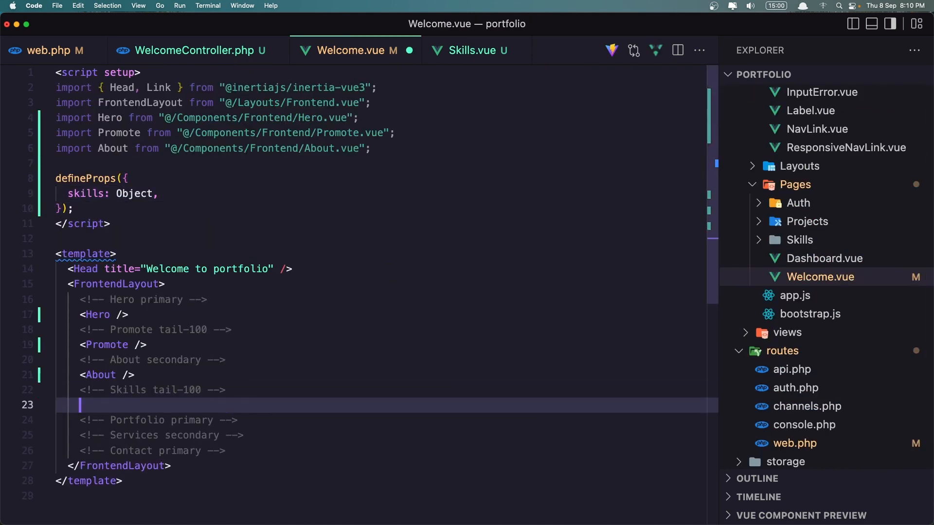
type("<")
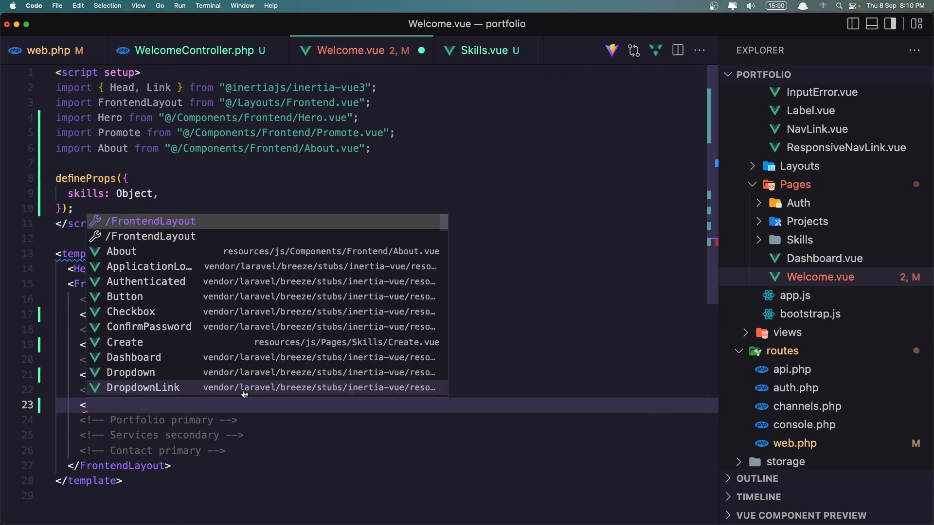
type("Skills")
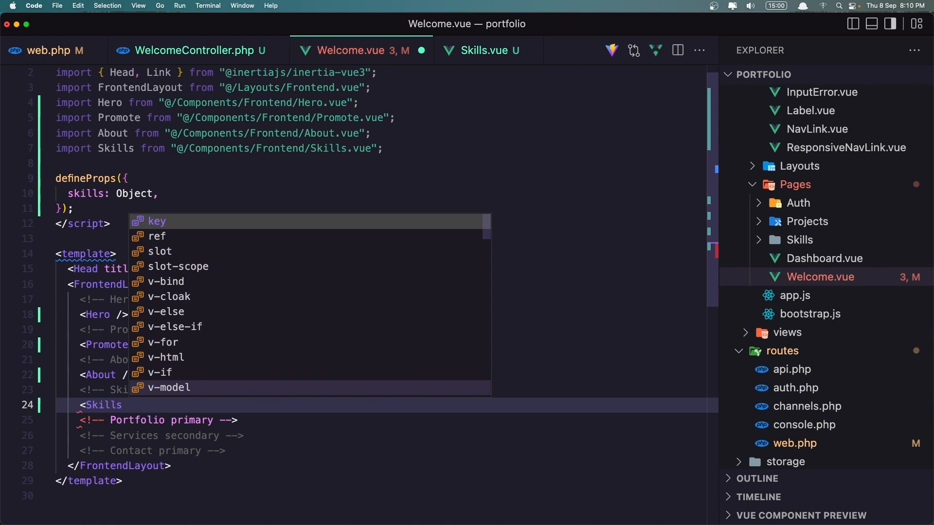
type(":skills")
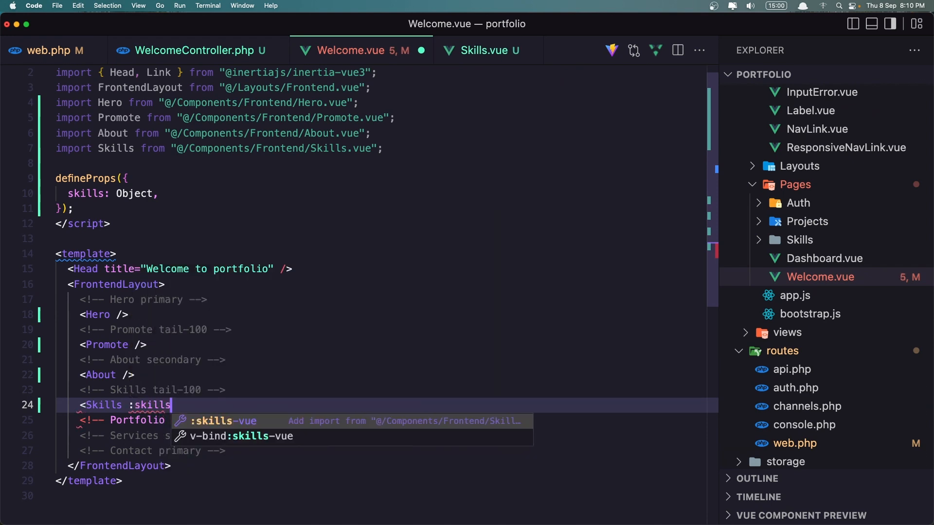
type("=\"\"")
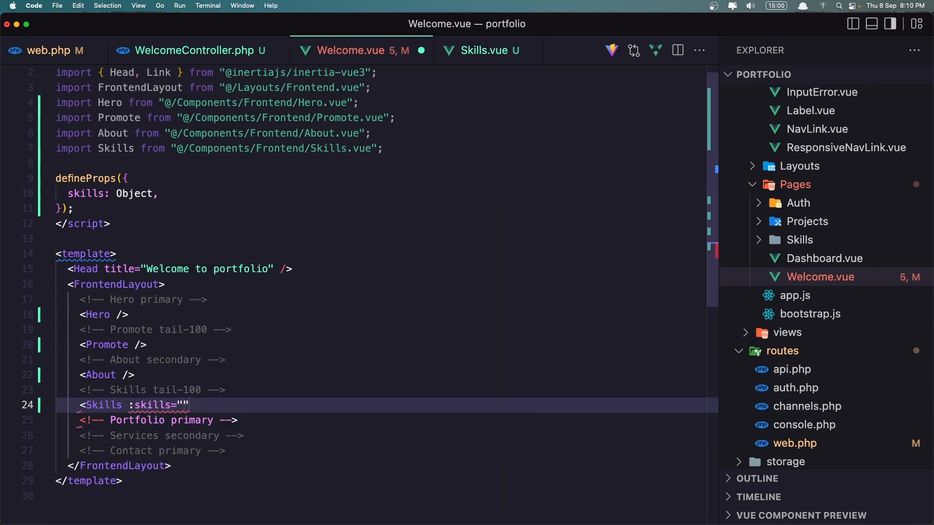
type("ski")
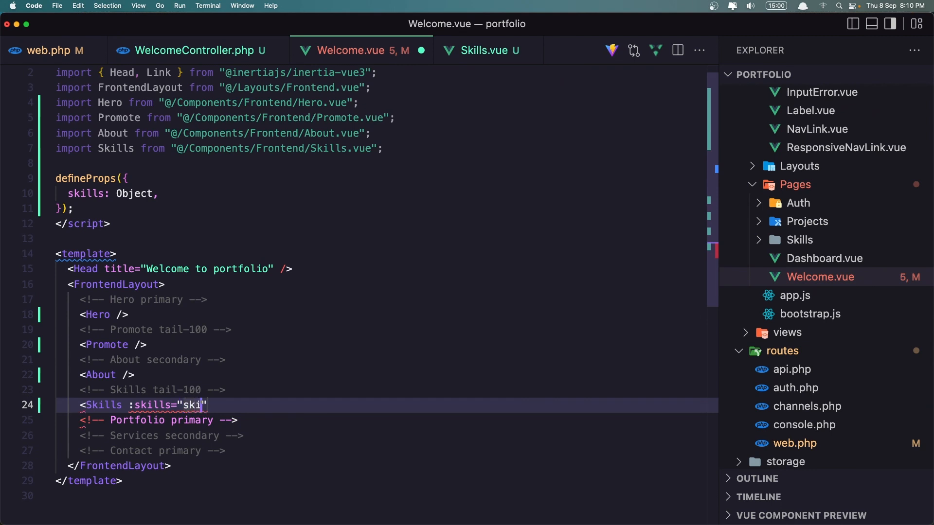
type("lls")
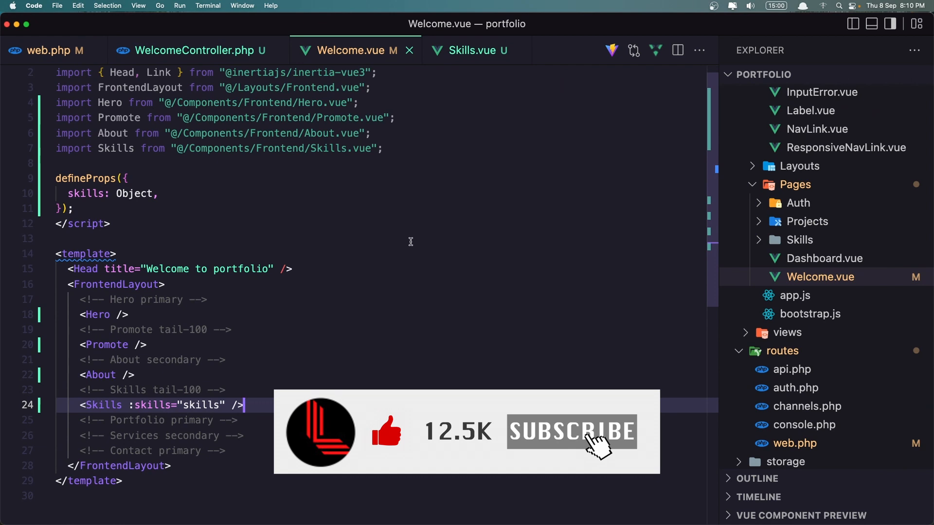
Close the Welcome.vue, WelcomeController.php and web.php tabs.
left_click(190, 50)
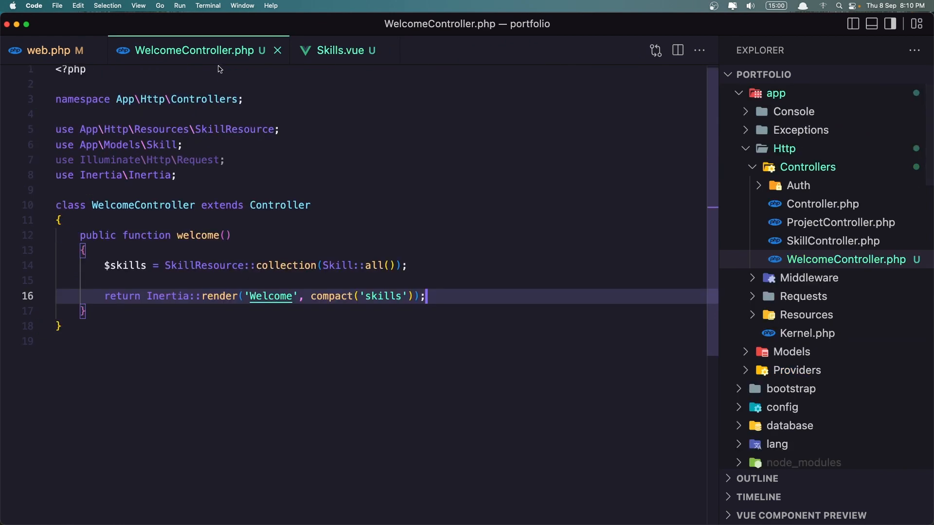
left_click(342, 50)
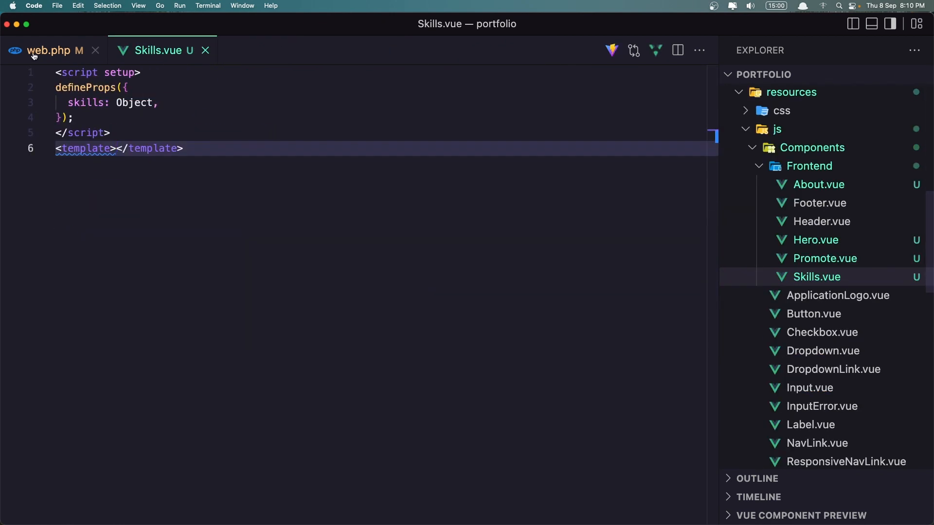
left_click(96, 50)
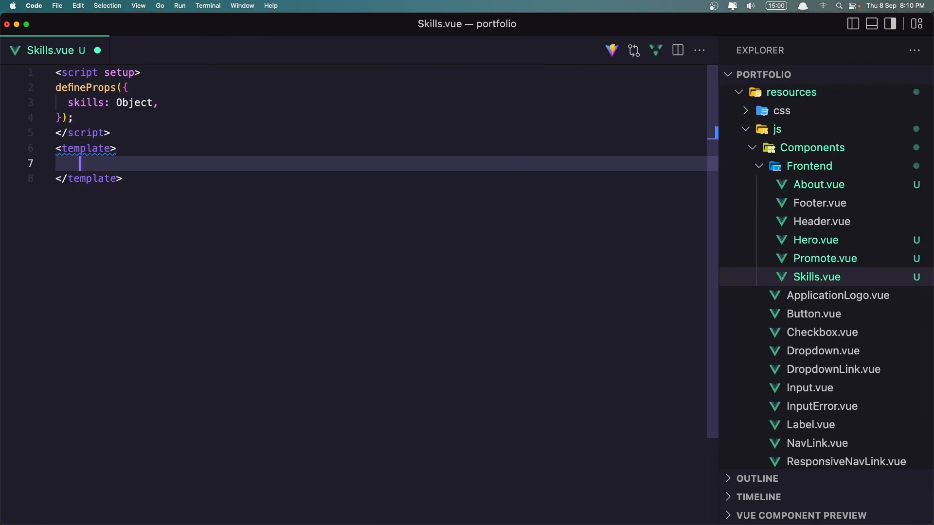
In Skills.vue, open a section classed bg-light-tail-100 dark:bg-dark-navy-500.
type("<section c")
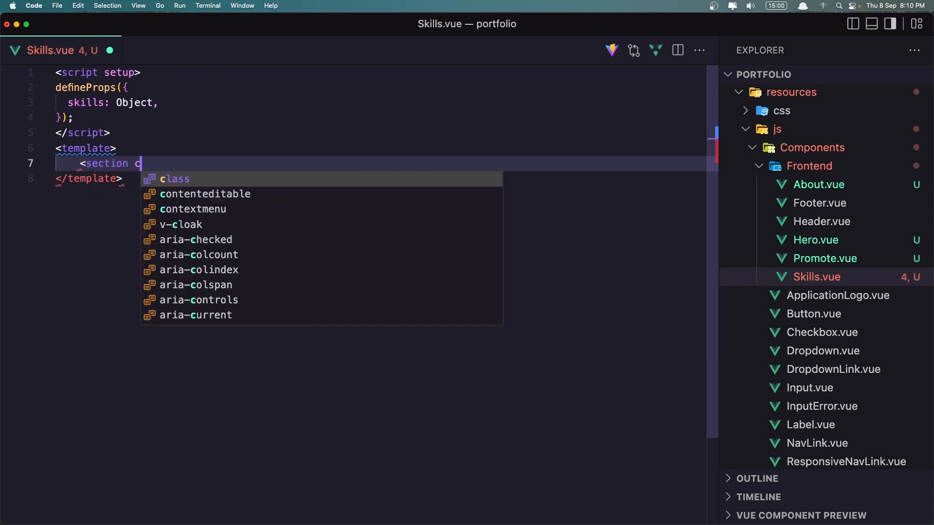
key("Tab")
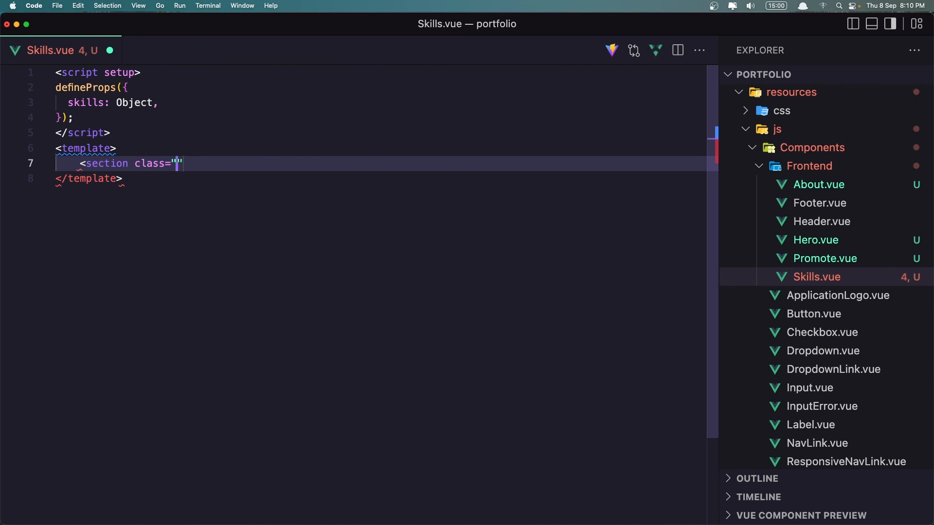
type("bg-l")
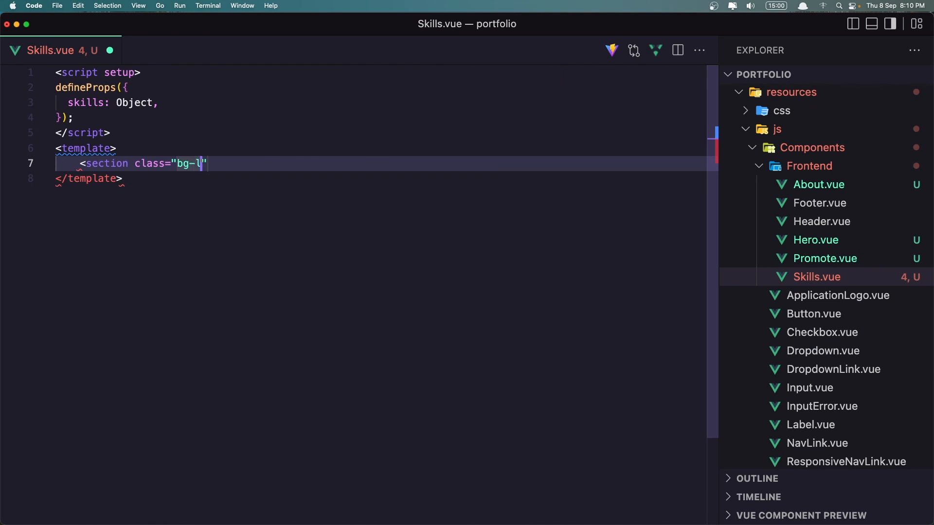
type("ight-tai")
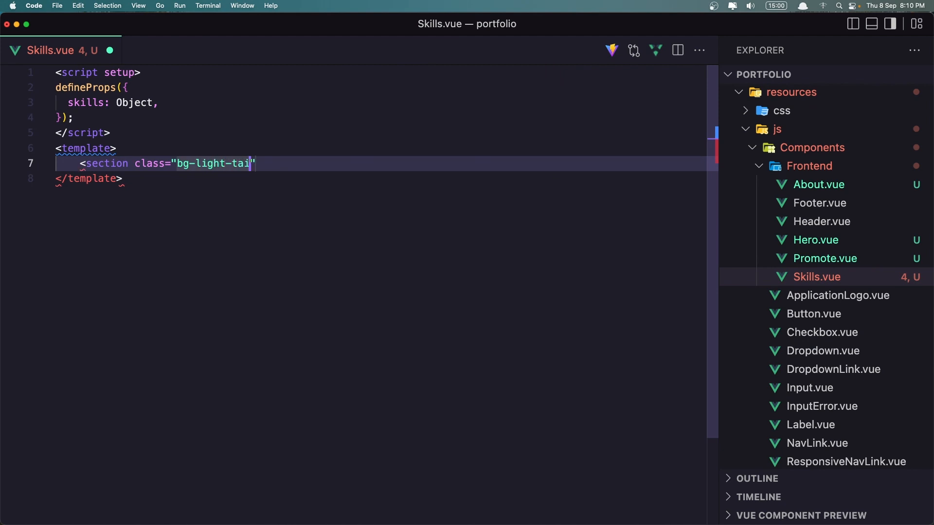
type("-100")
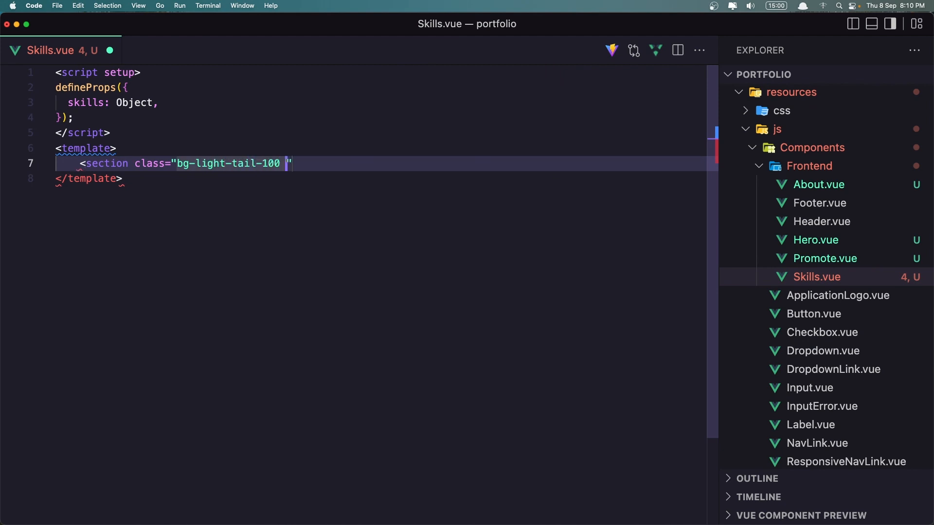
type("dark")
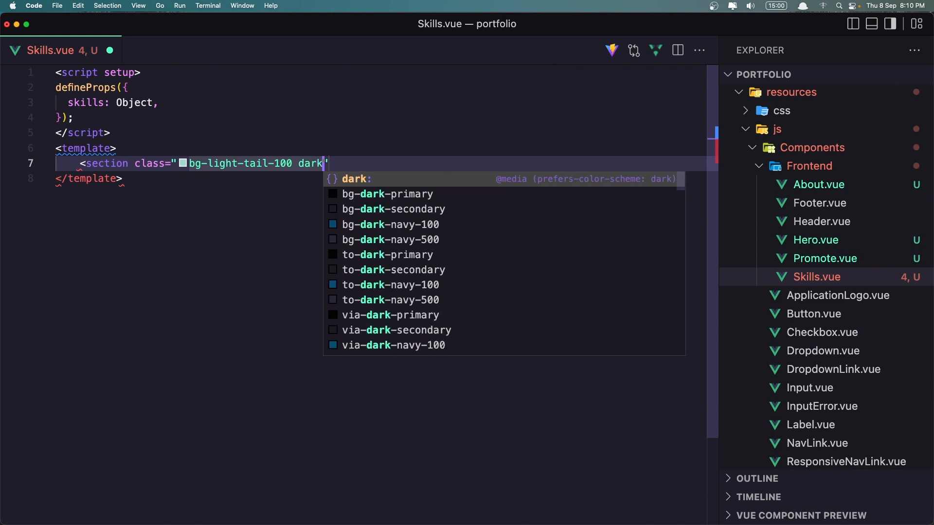
type(":bg")
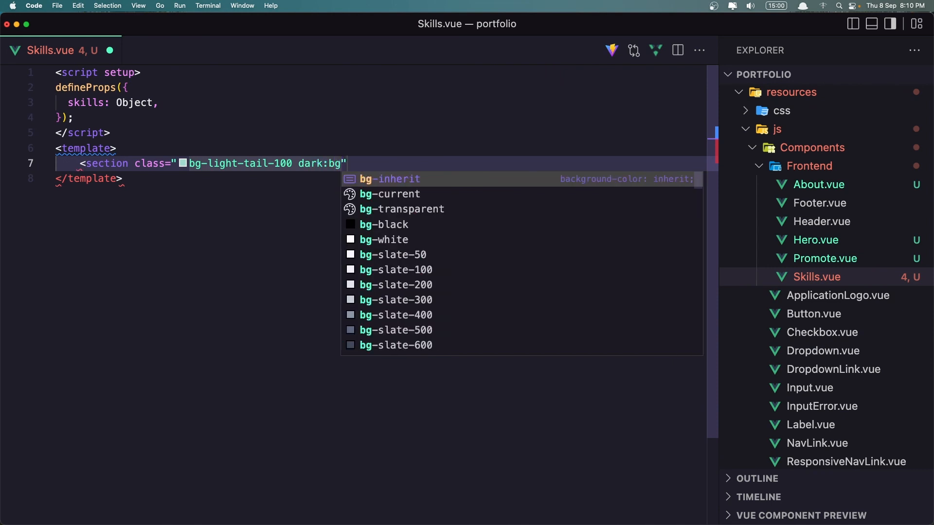
type("-dark")
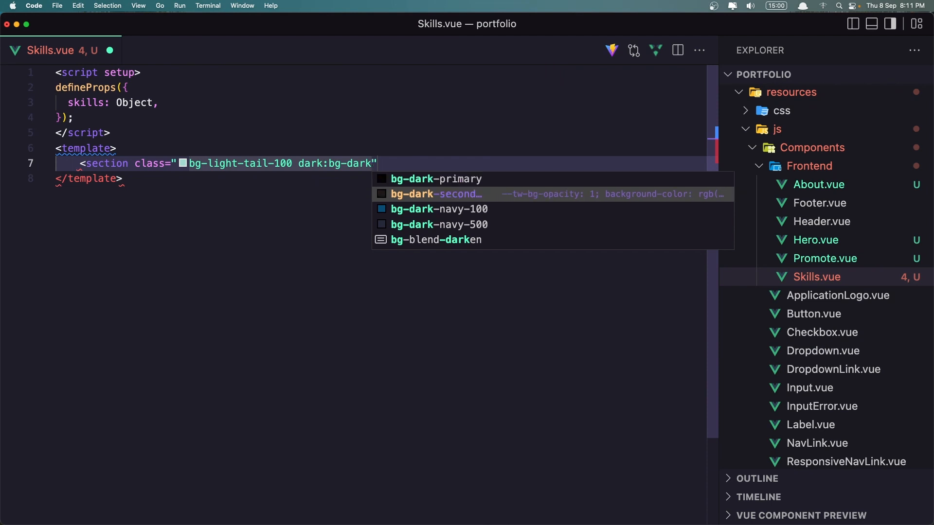
key("Down")
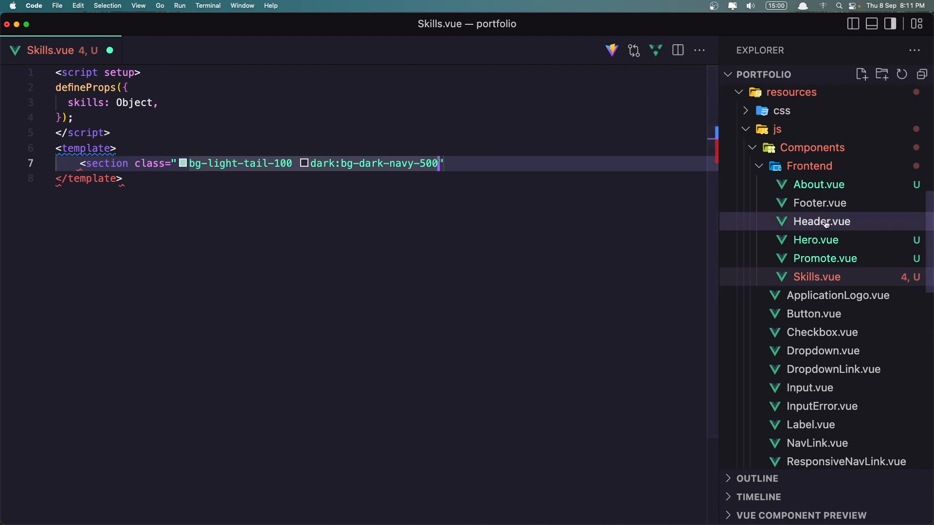
Check Promote.vue's background classes, then close the section tag in Skills.vue.
left_click(824, 258)
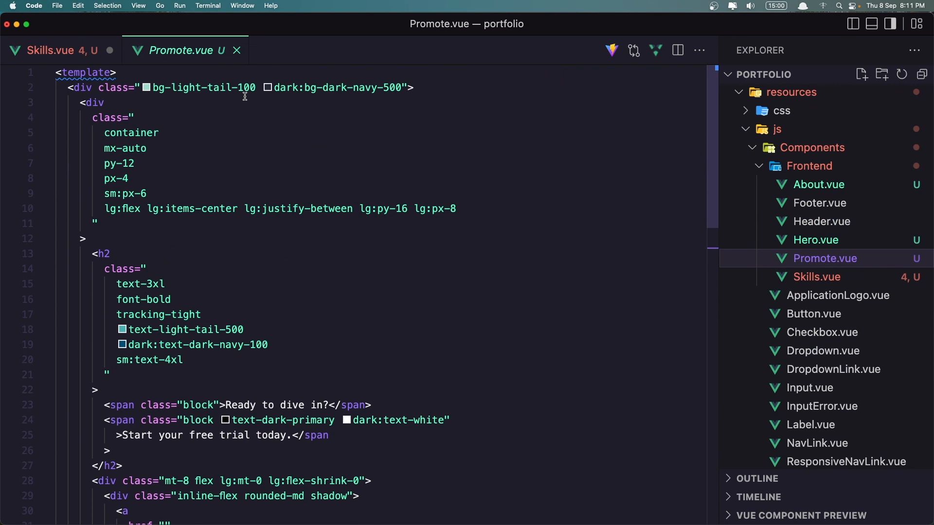
left_click(53, 50)
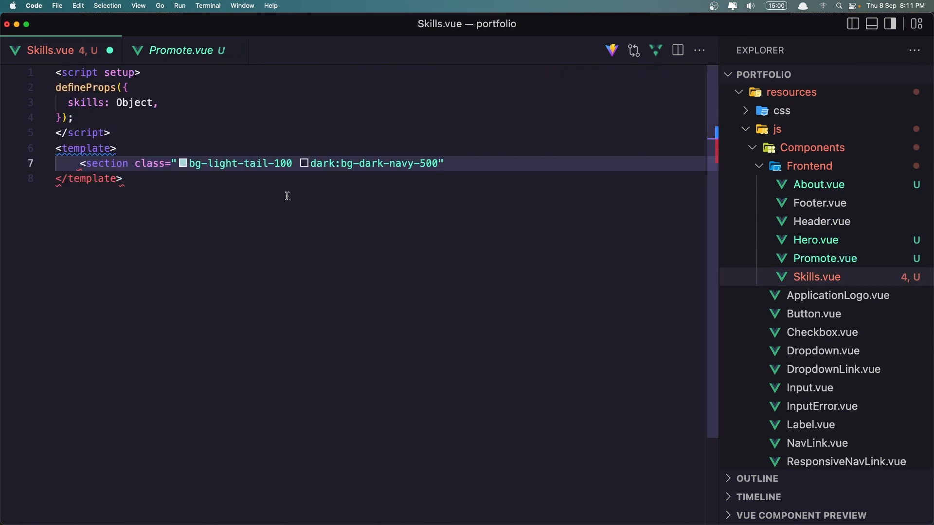
type("></section>")
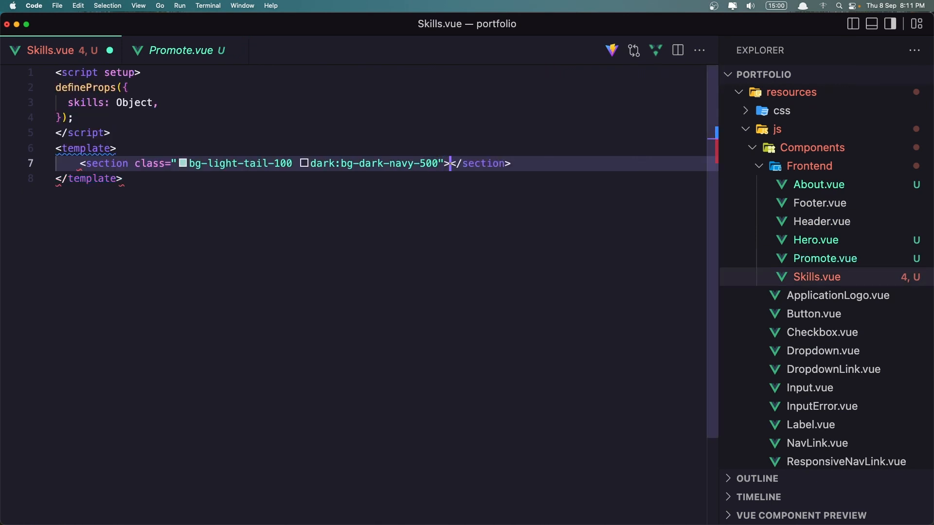
Add a 'container mx-auto' div inside the Skills section.
key("enter")
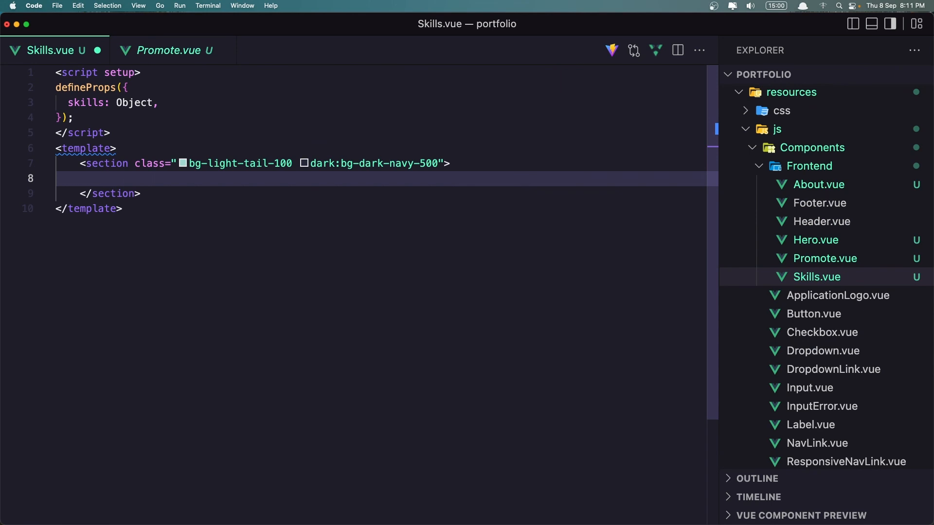
type("<")
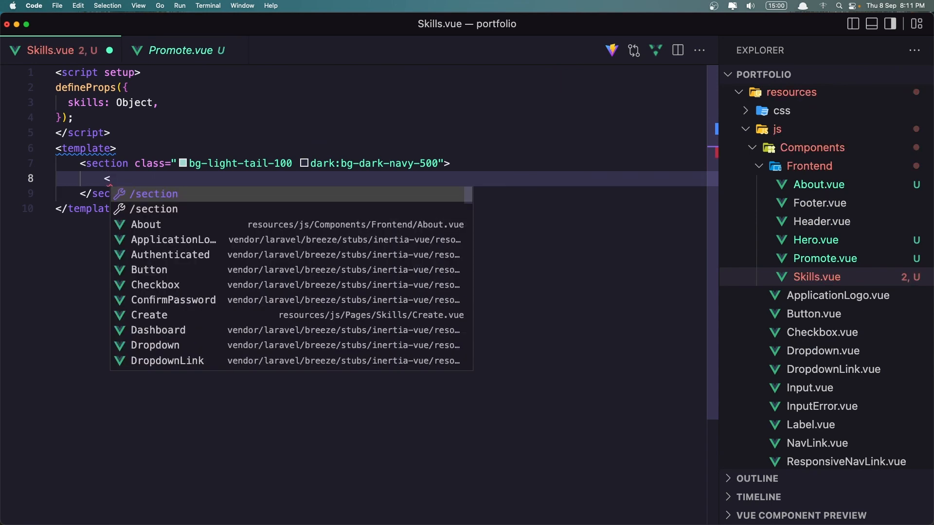
type("d")
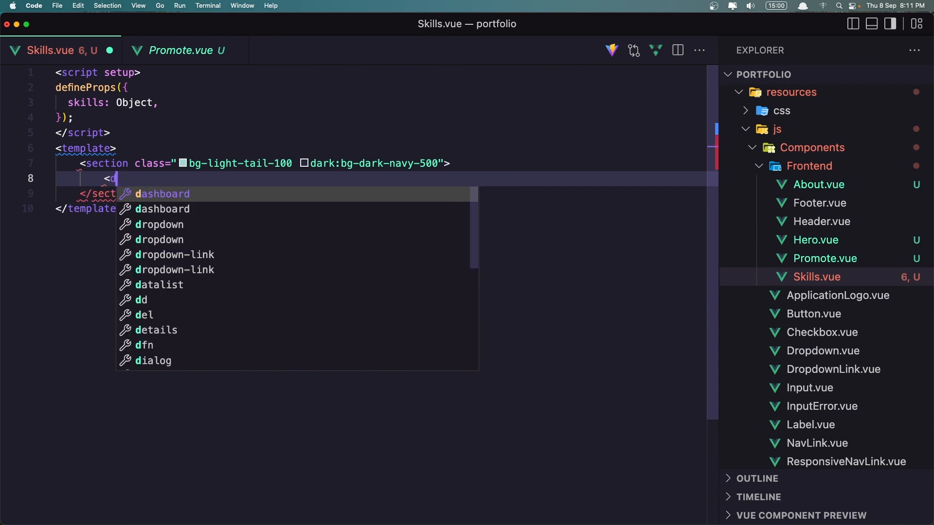
type("div class=\"")
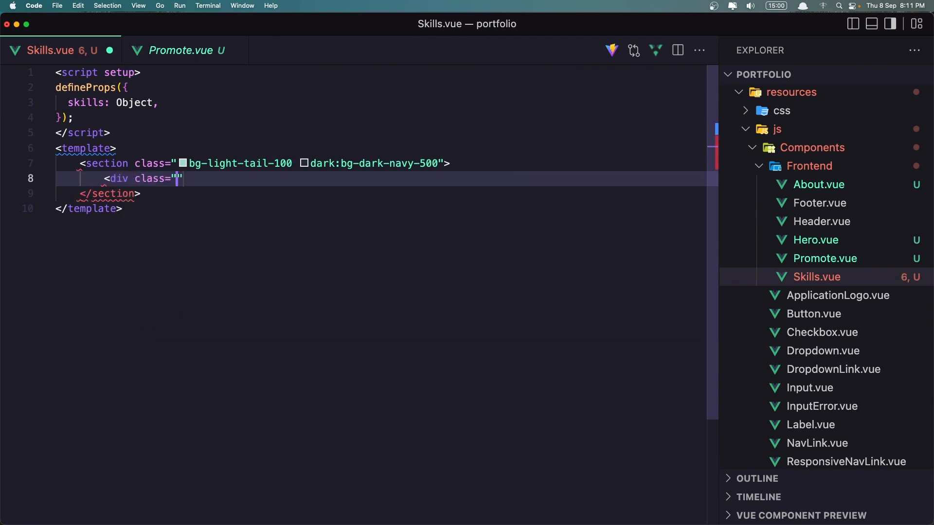
type("contai")
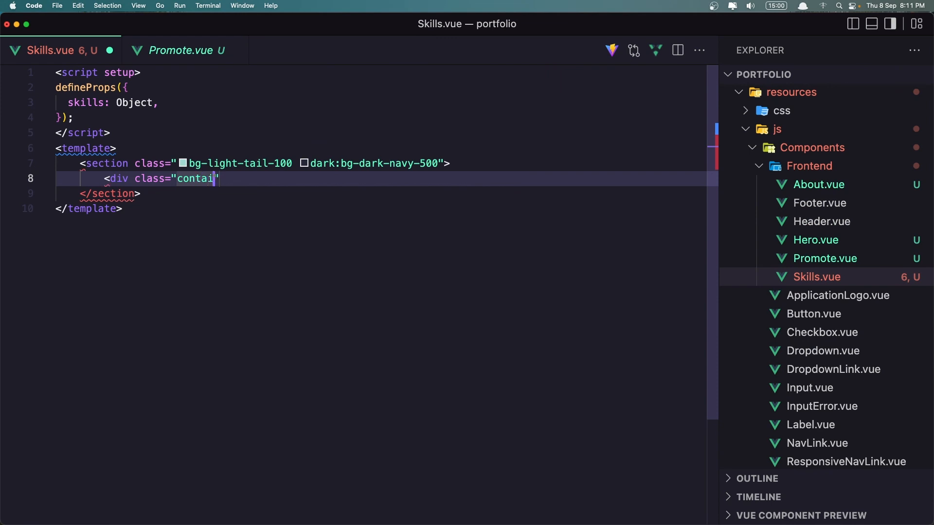
type("ner mx-a")
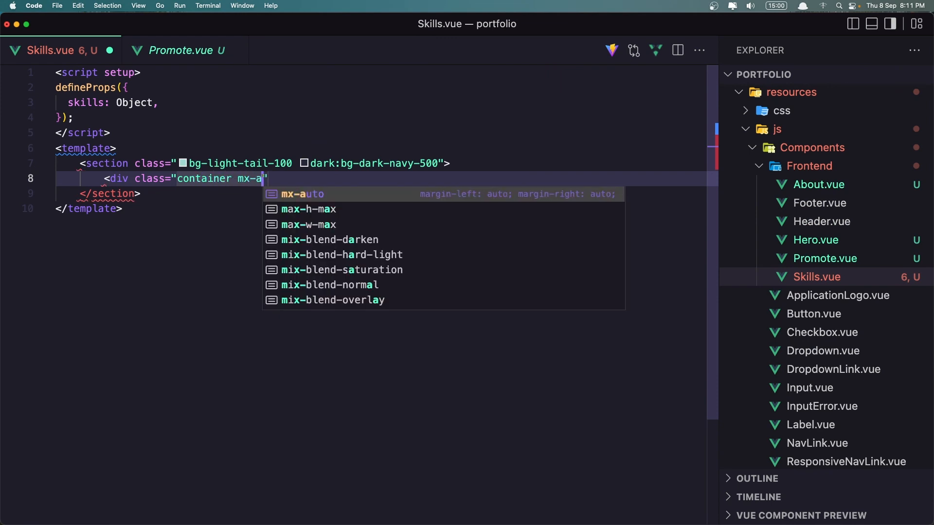
key("Enter")
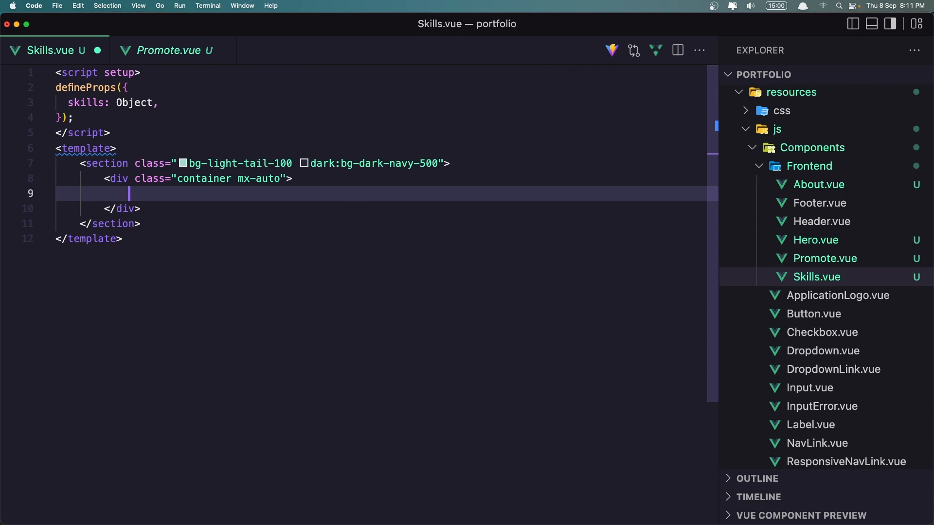
Add an inner div classed 'grid grid-cols-8 md:grid-flow-col'.
type("<div class=\"")
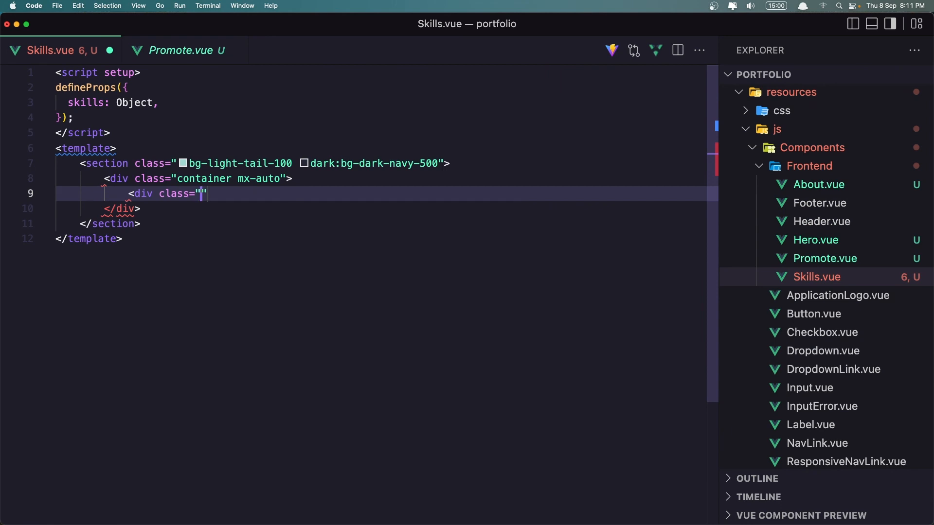
type("g")
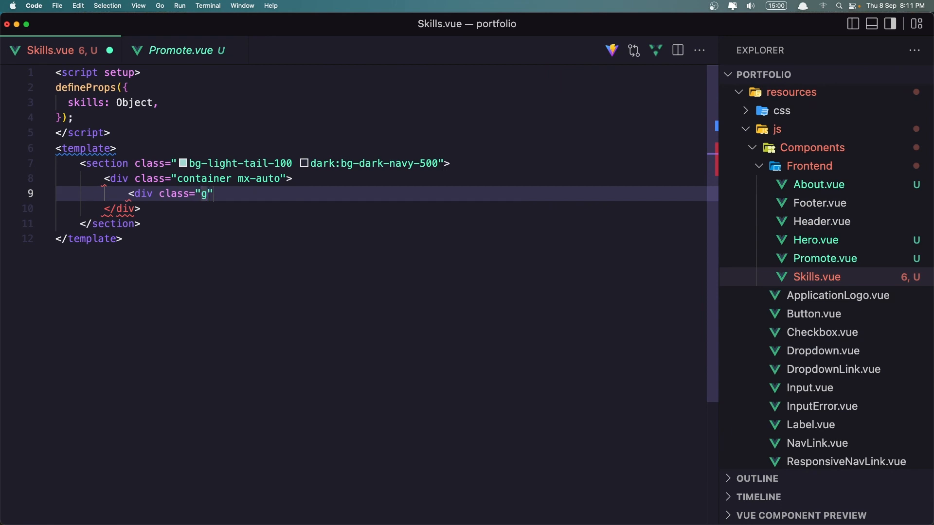
type("rid")
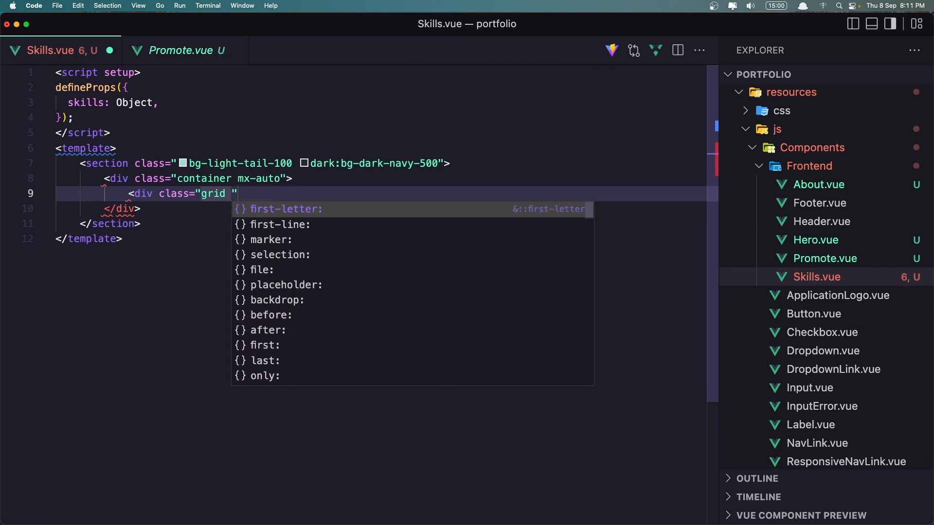
type("grid-c")
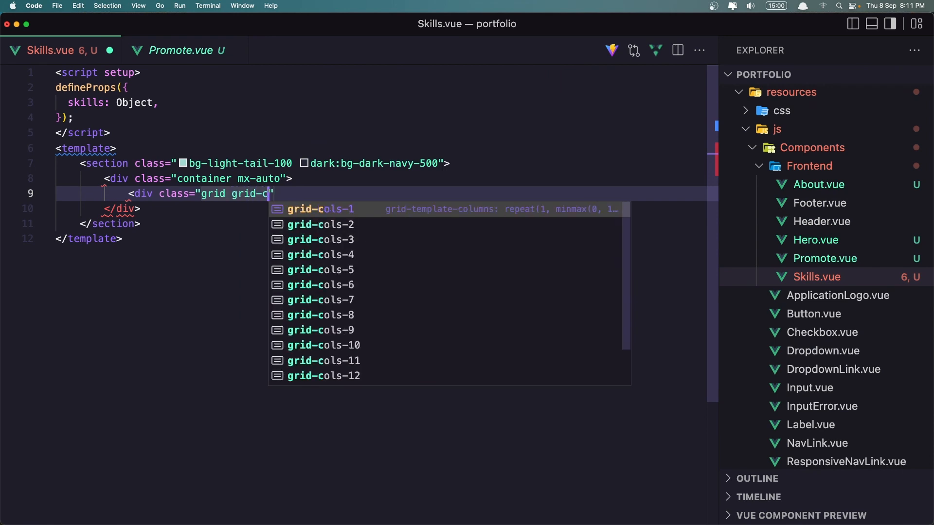
type("ol")
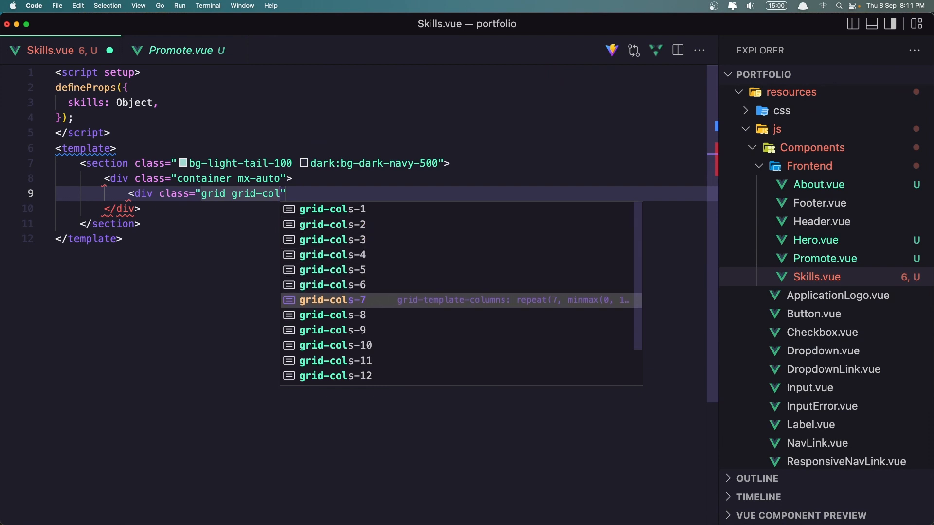
type("8")
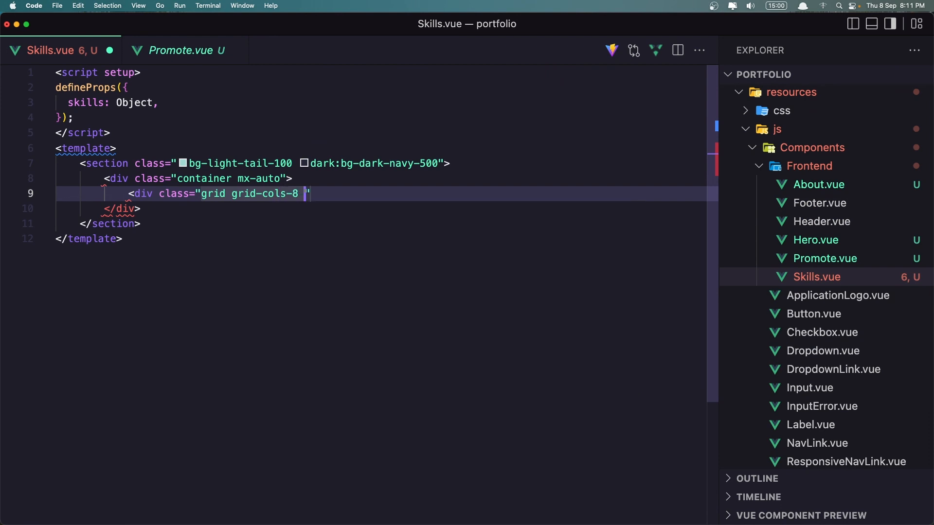
type("md:")
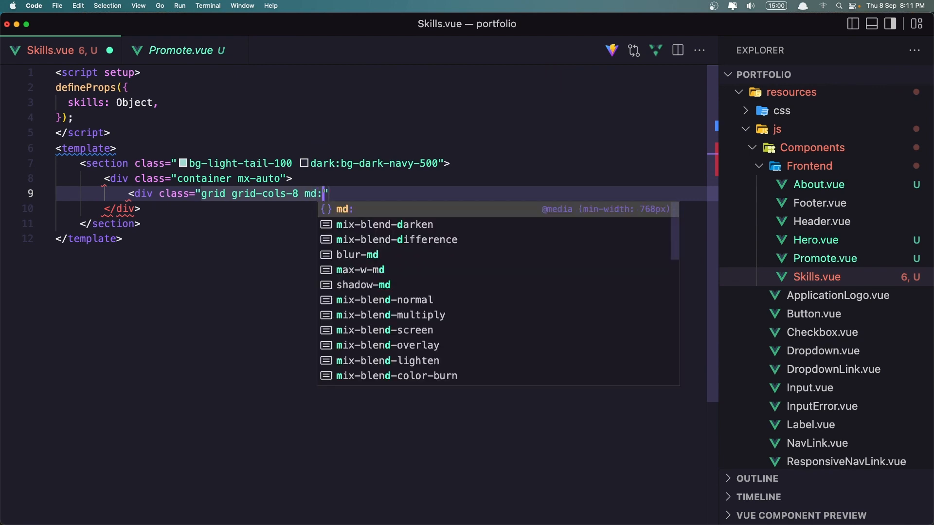
type("gr")
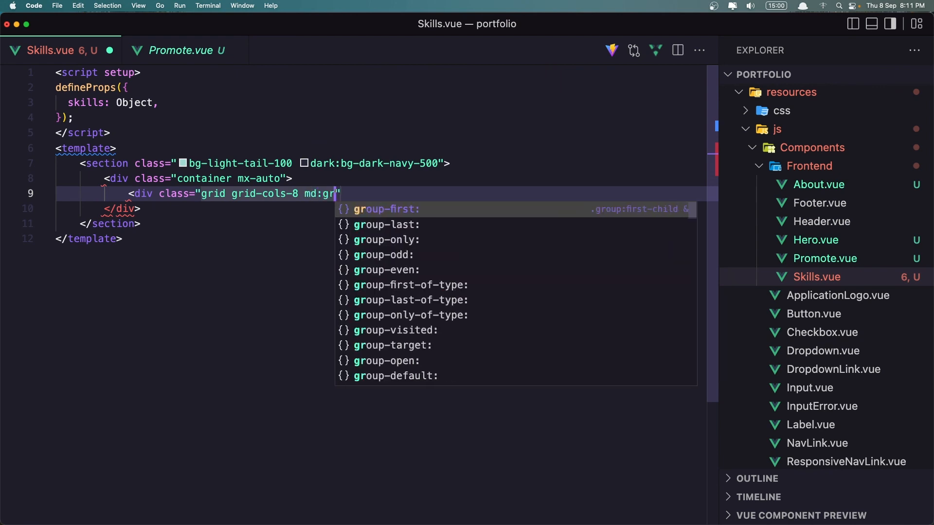
type("id-flow-col")
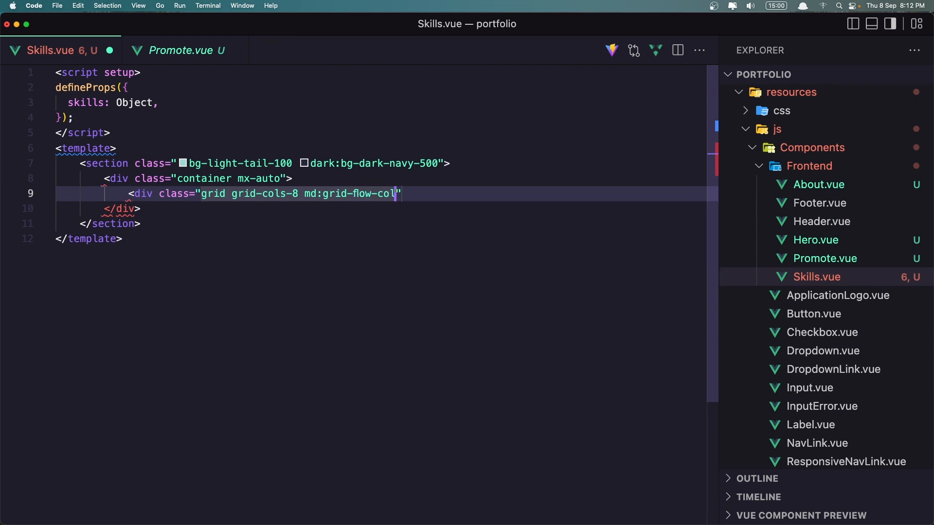
Add a 'flex items-center justify-center' div with v-for="skill in skills" and :key="skill.id".
type(">")
key("enter")
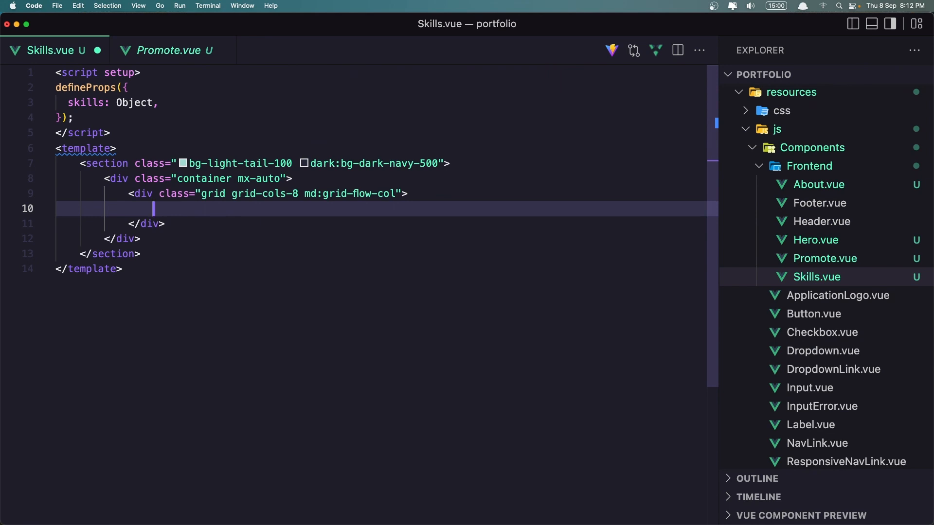
type("<div class=\"")
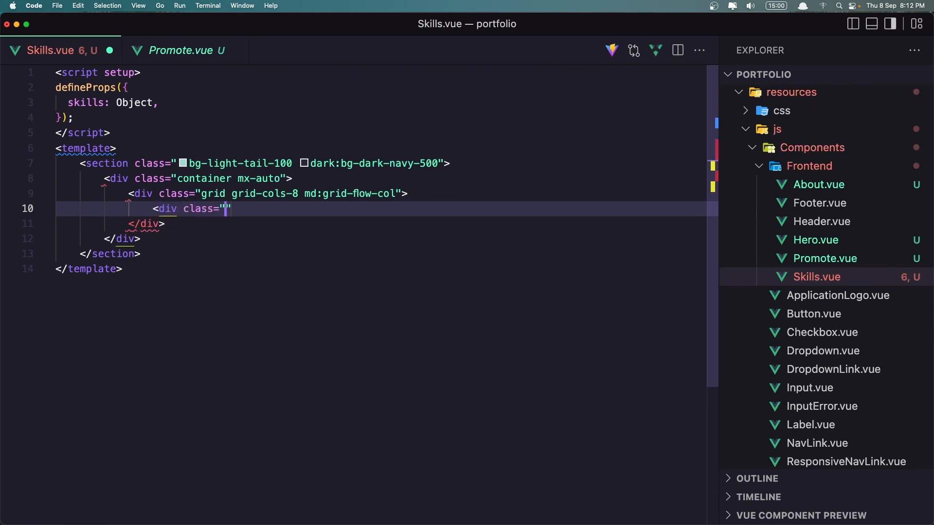
type("flex")
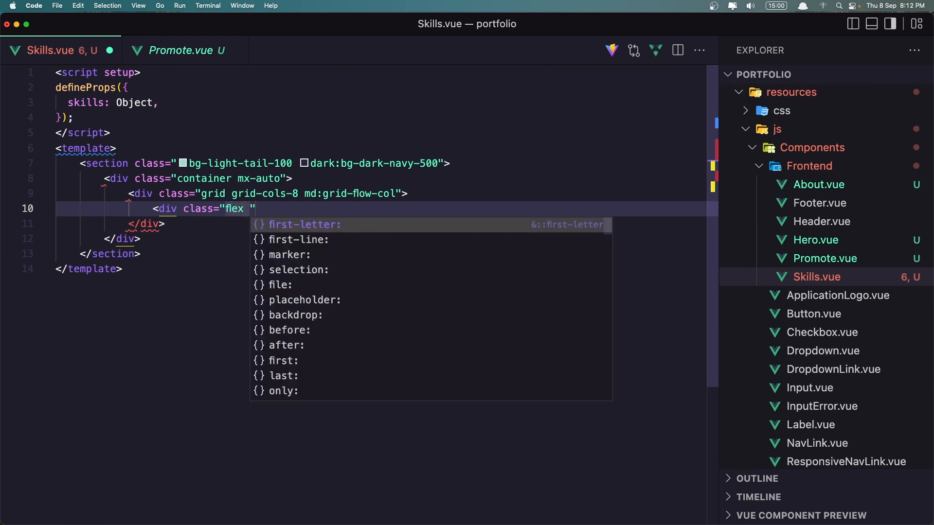
type("items-star")
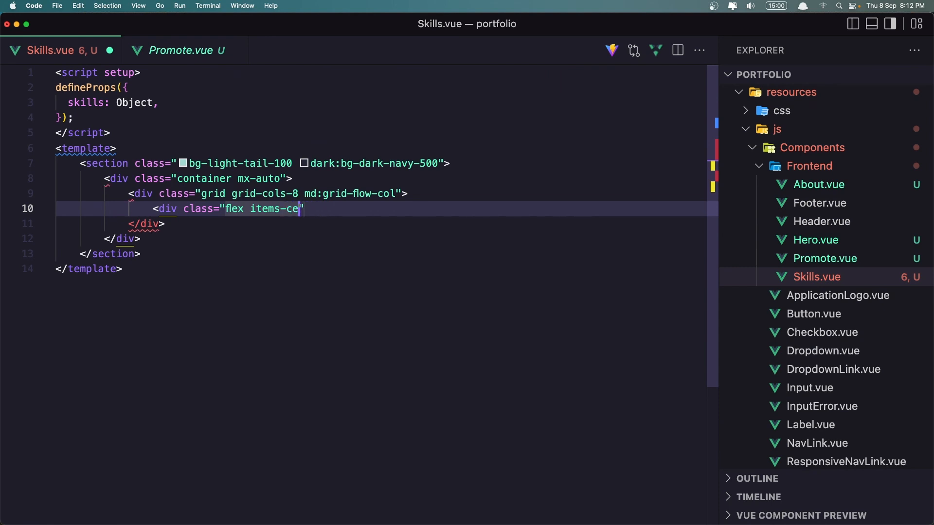
type("nter justify-center")
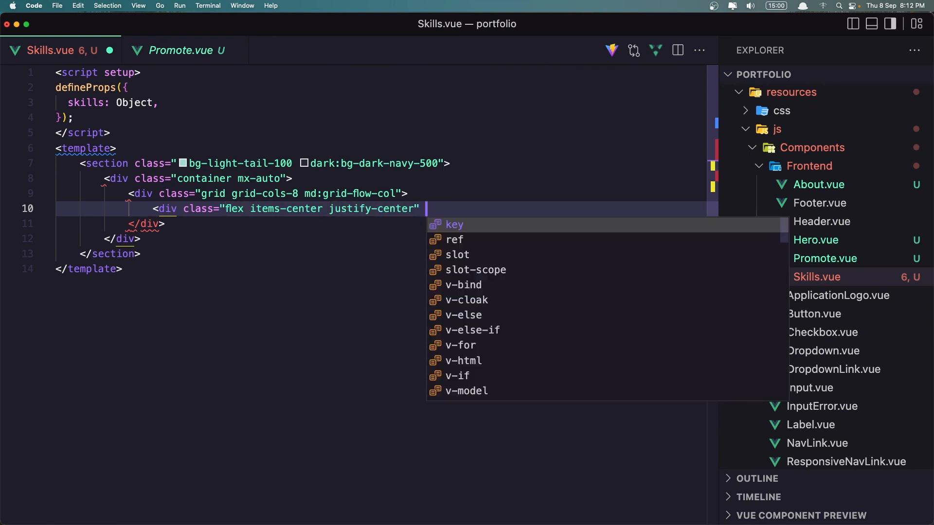
type("v-for=\"")
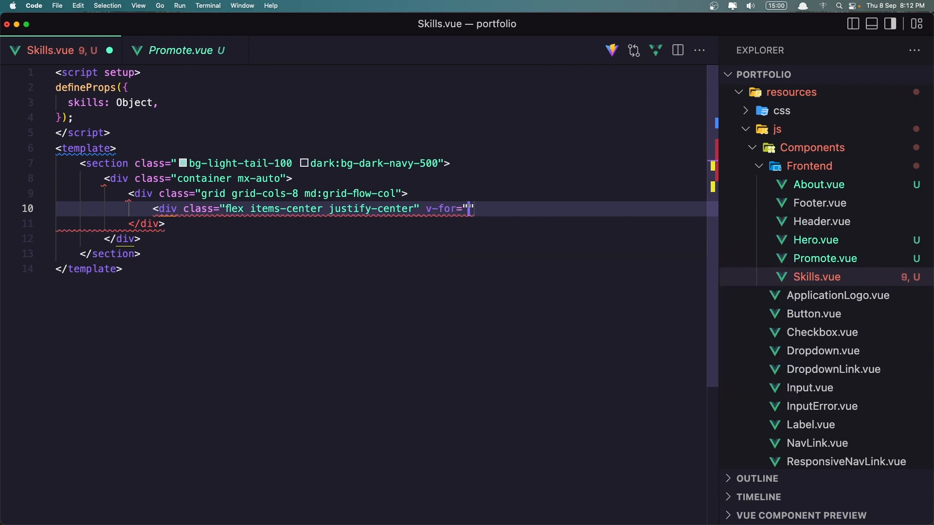
type("skill in")
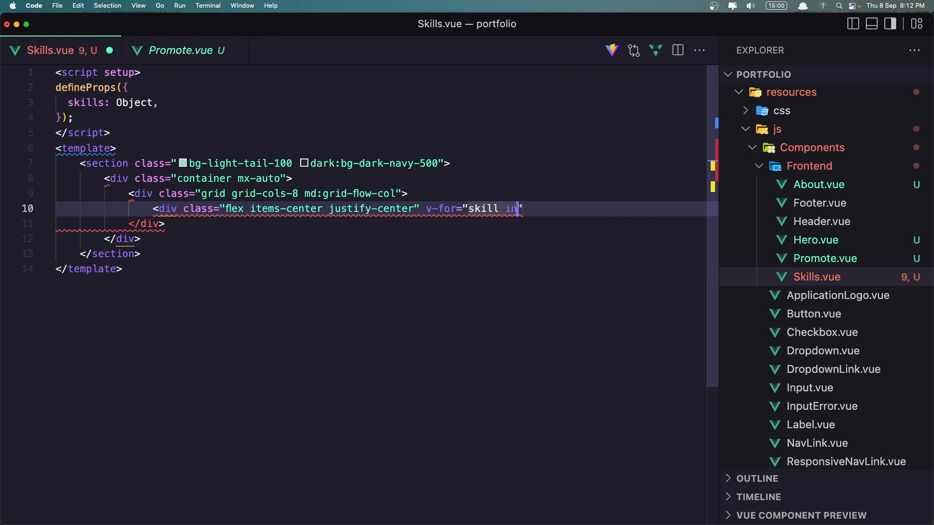
type("skills")
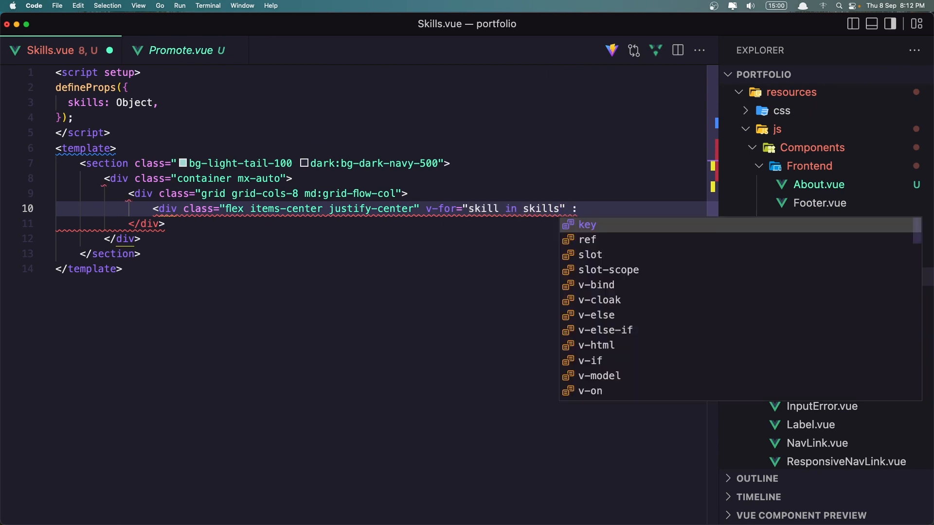
left_click(587, 224)
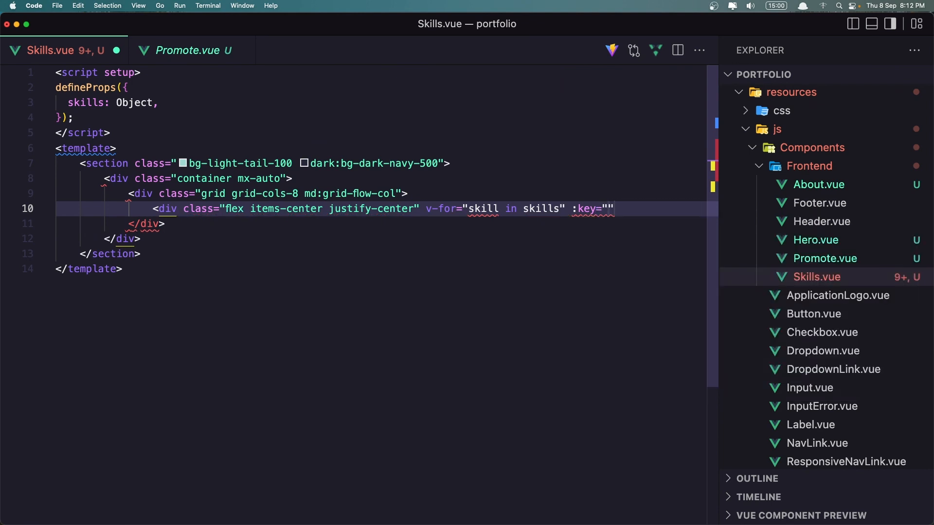
type("skill")
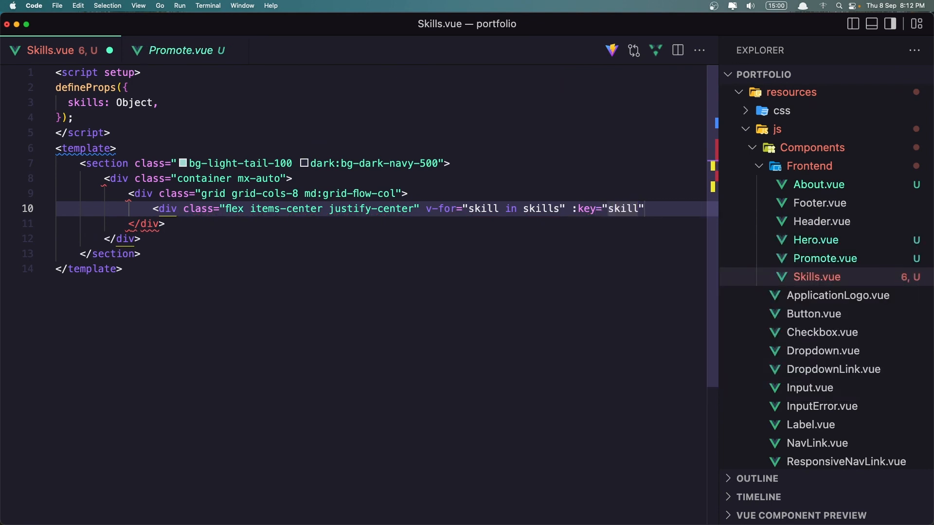
type(".id")
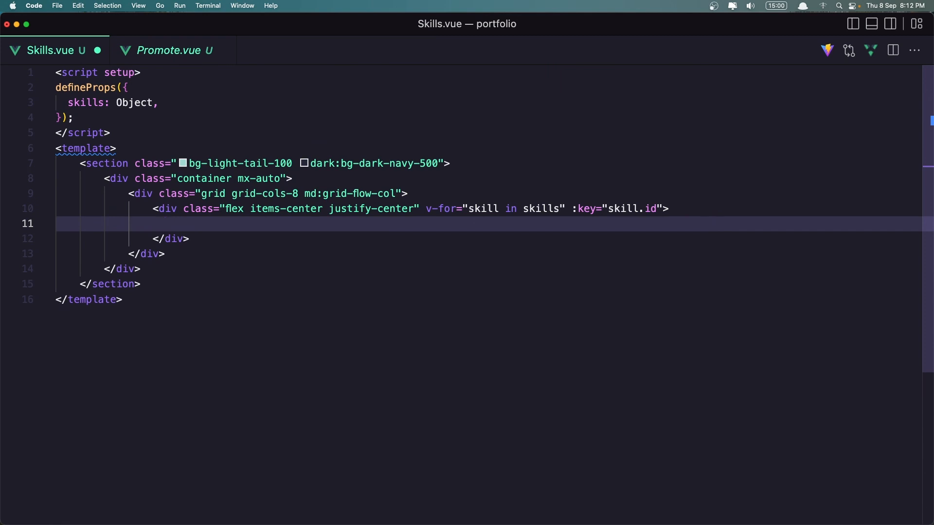
Write an img tag in the Skills loop with :src skill.image and alt skill.name.
type("<img")
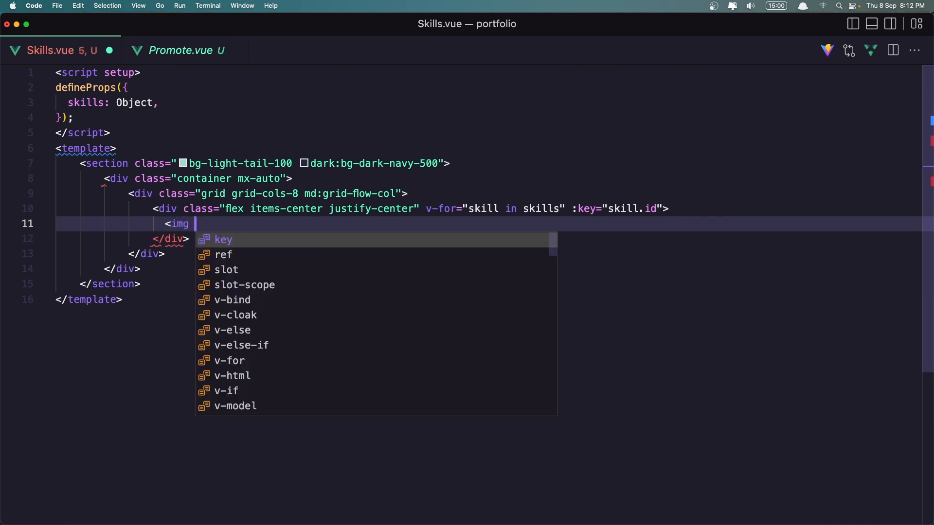
type(":src=\"")
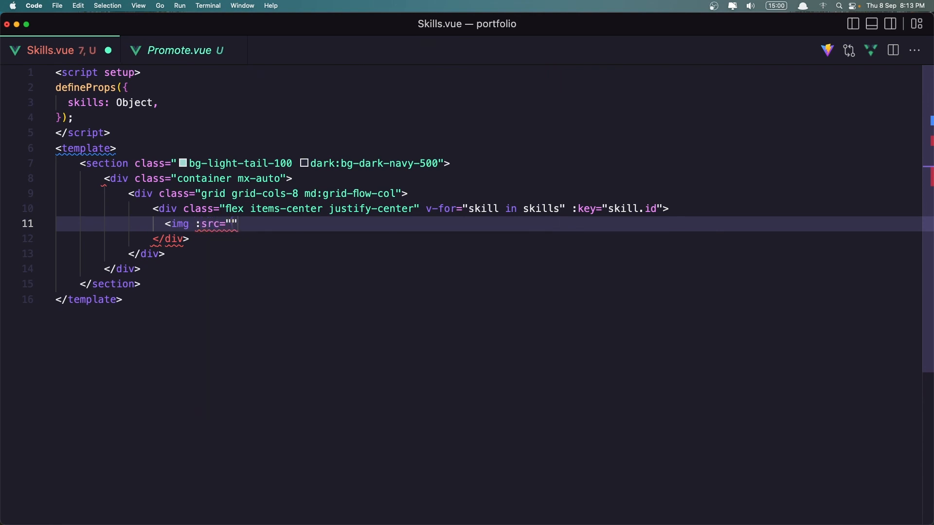
type("skill")
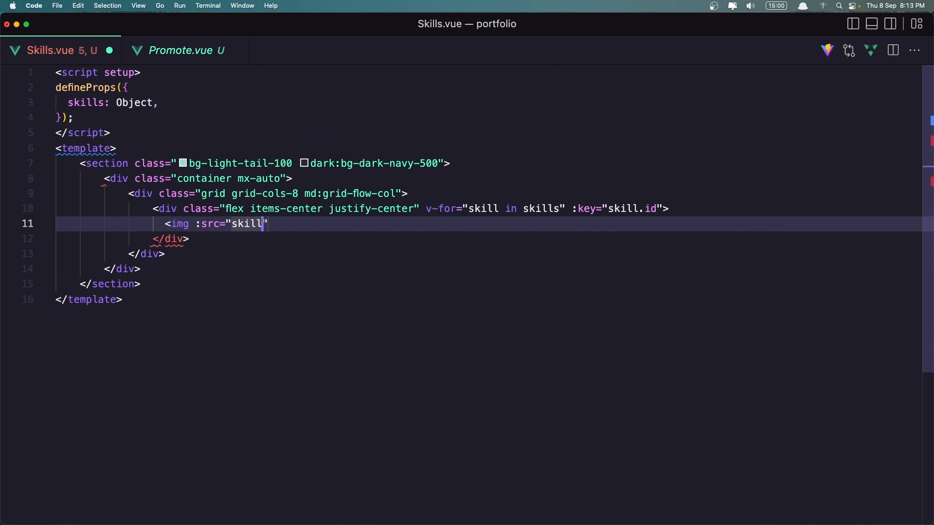
type(".i")
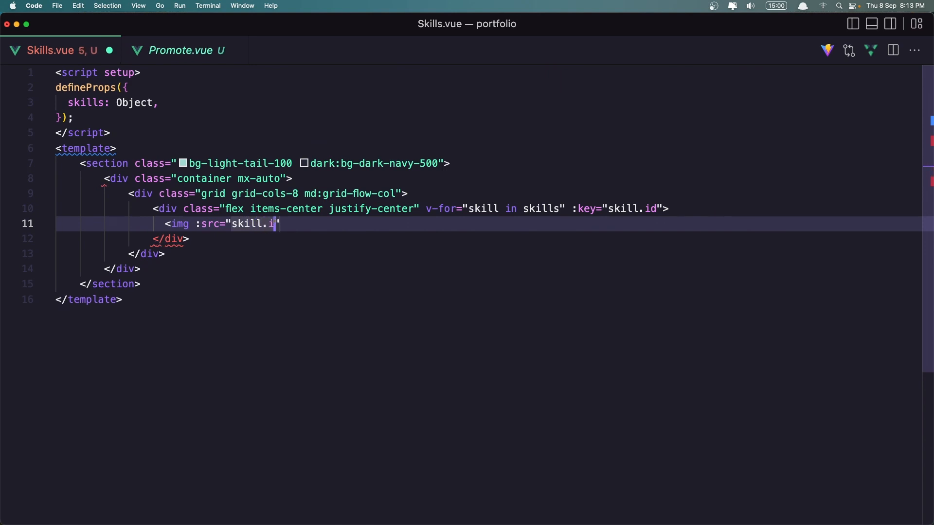
type("mage")
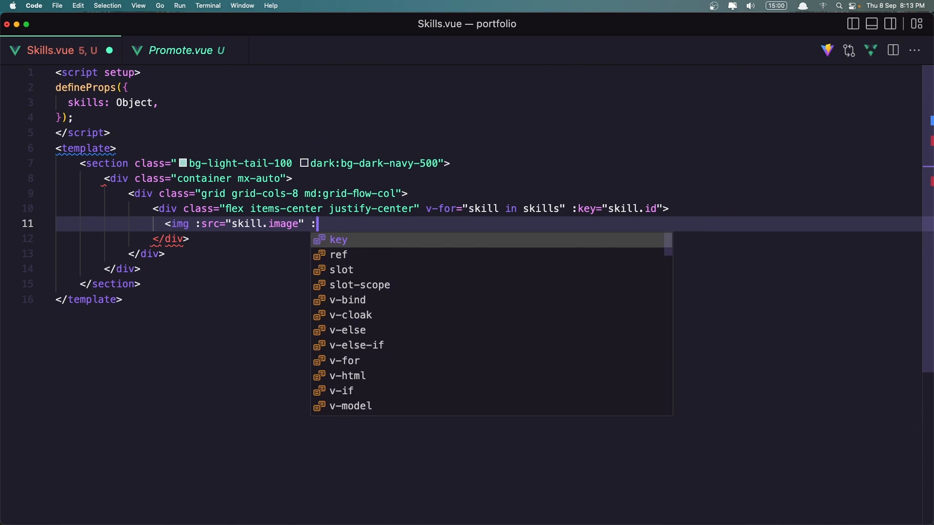
type("alt=\"")
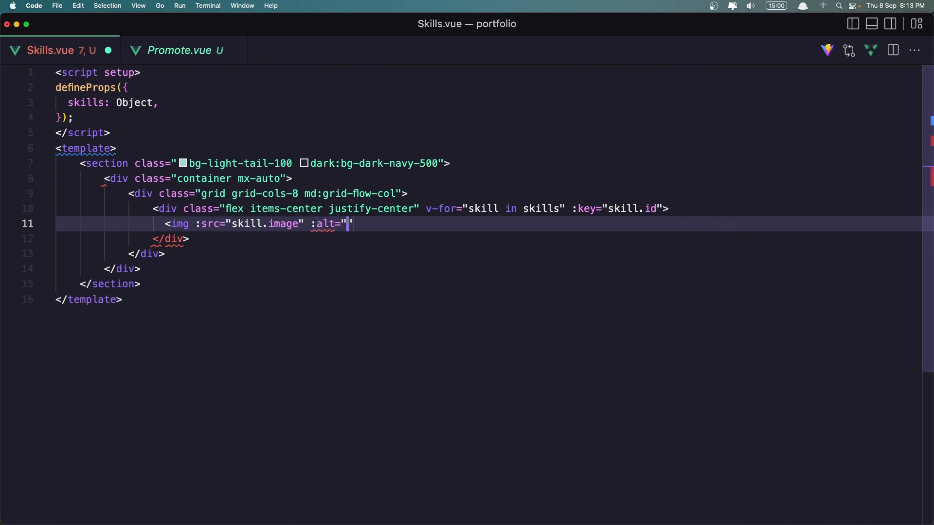
type("skill.")
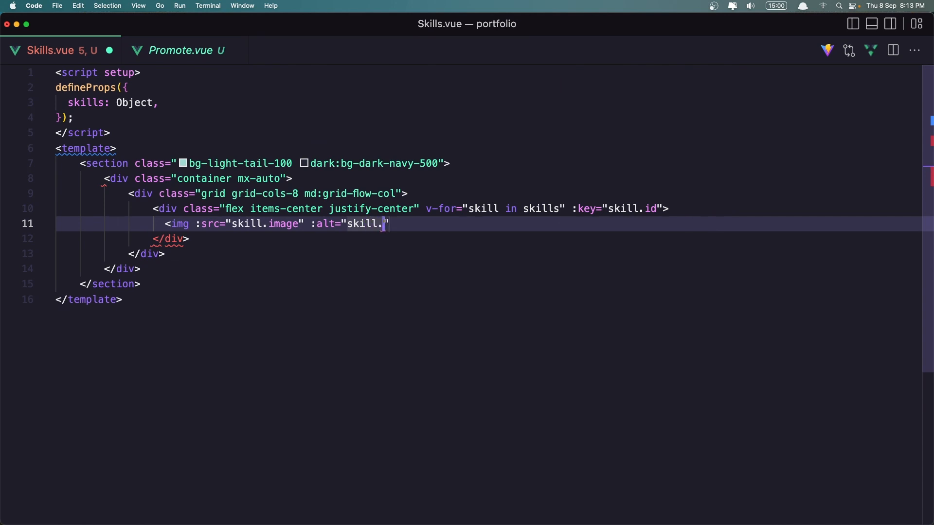
type("name\"")
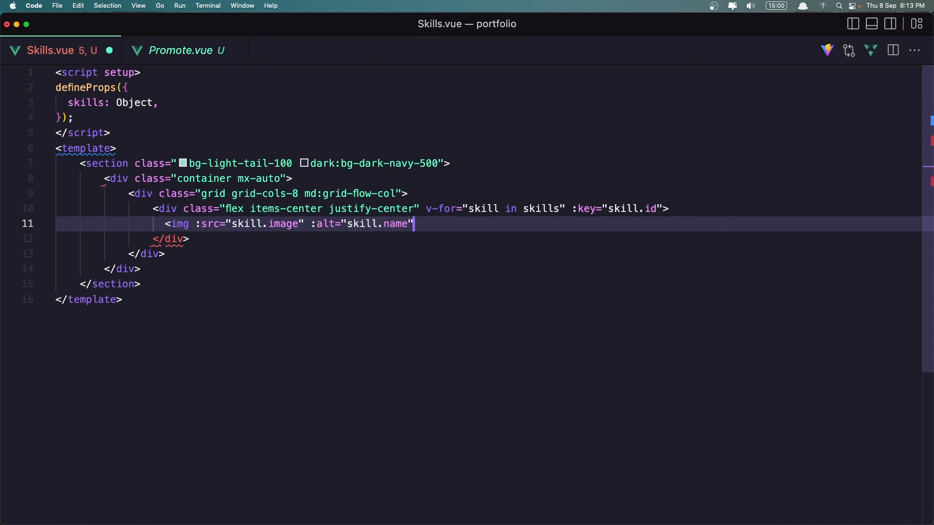
type("\" \"")
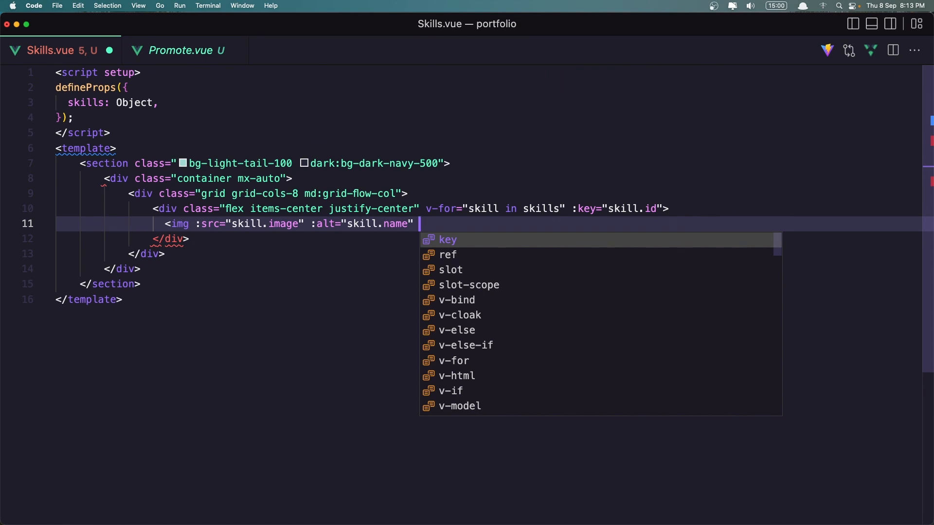
Give the logo image the class lg:h-20.
type("class=\"\"")
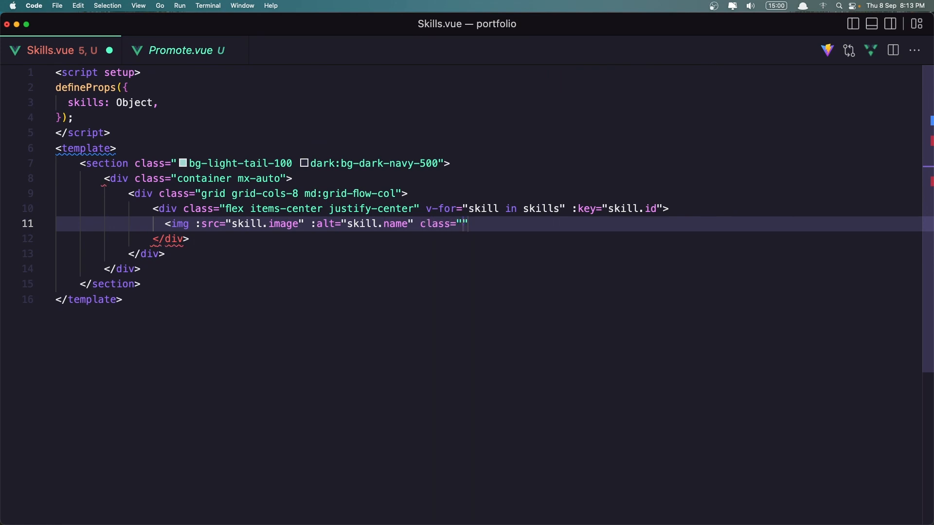
type("lg")
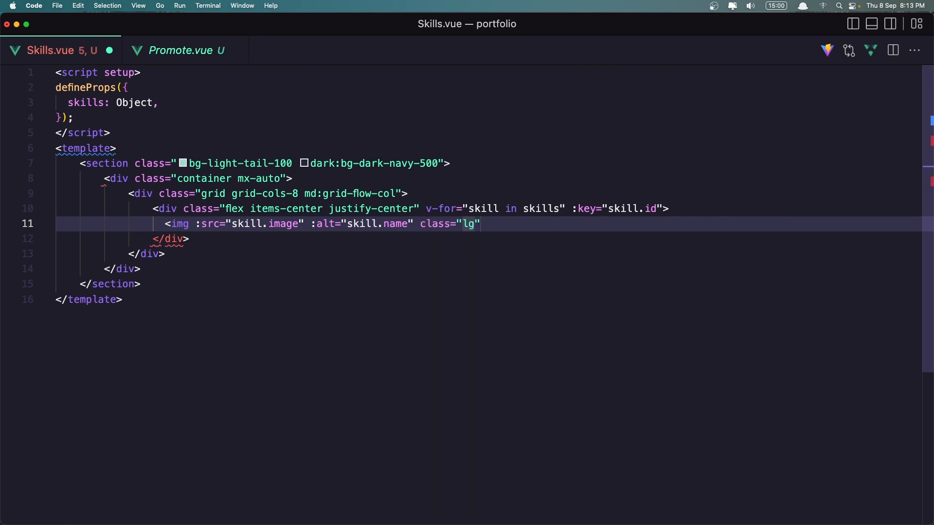
type("h-")
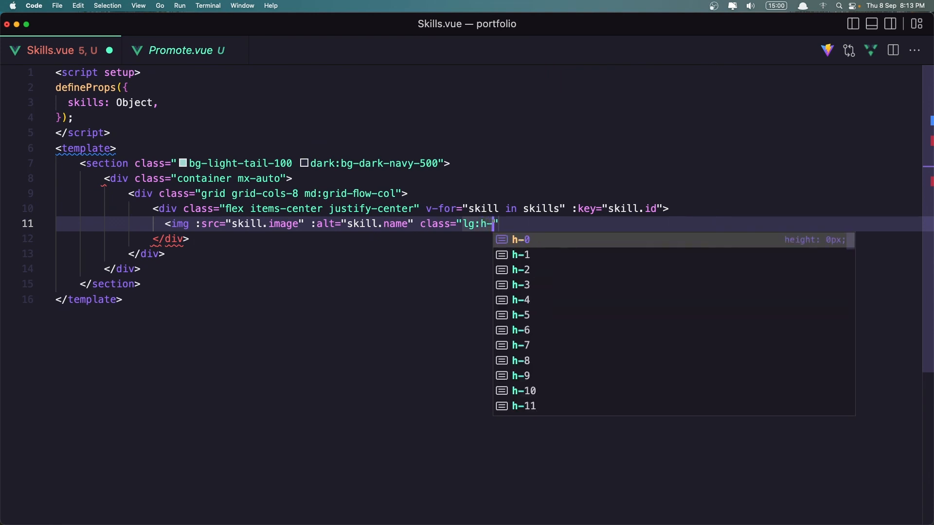
type("20")
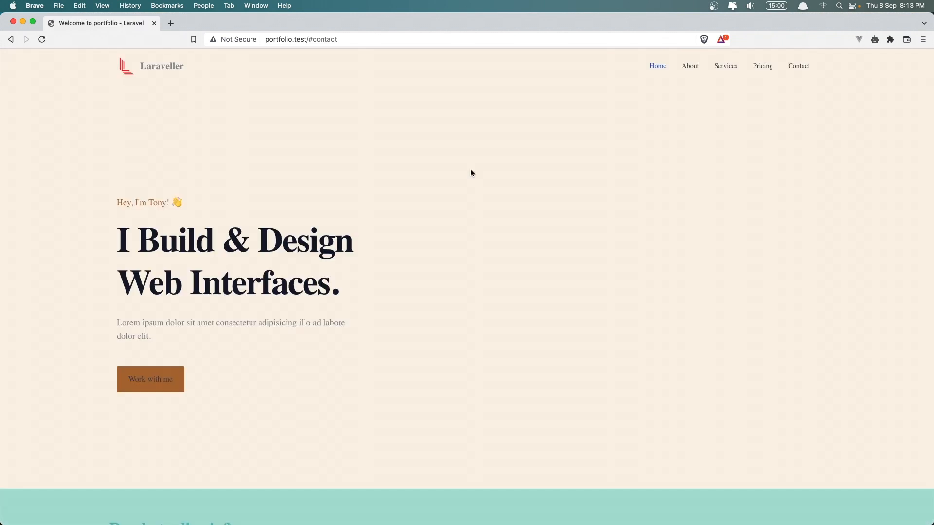
After checking the empty band in Brave, make the skills loop iterate over skills.data.
scroll("down", 3)
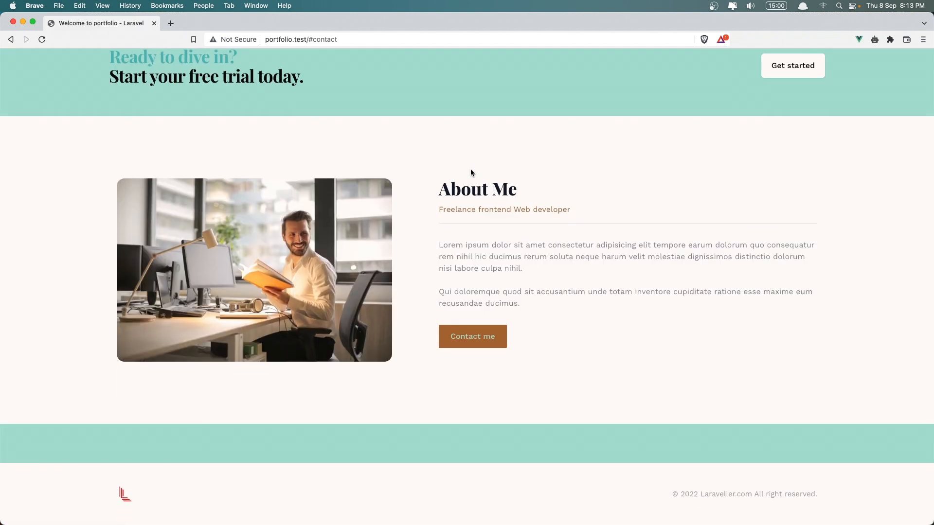
mouse_move(440, 421)
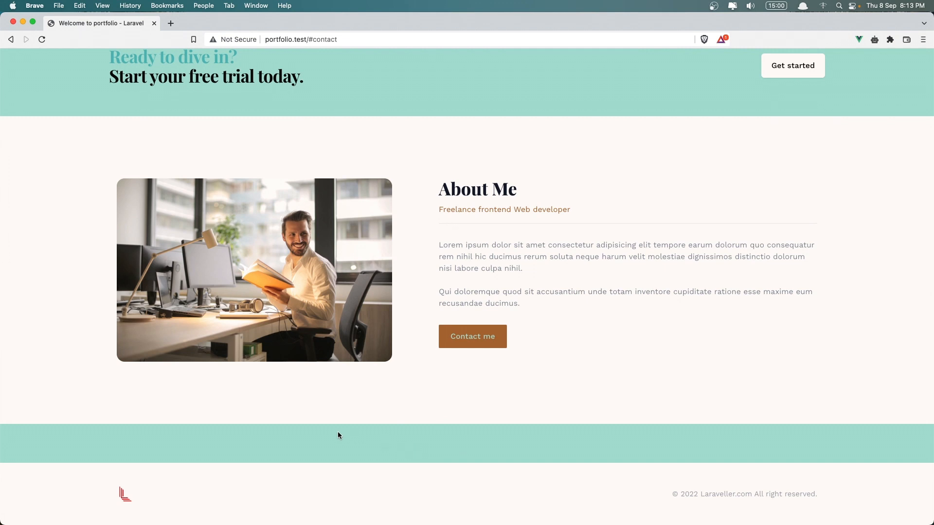
key("cmd+tab")
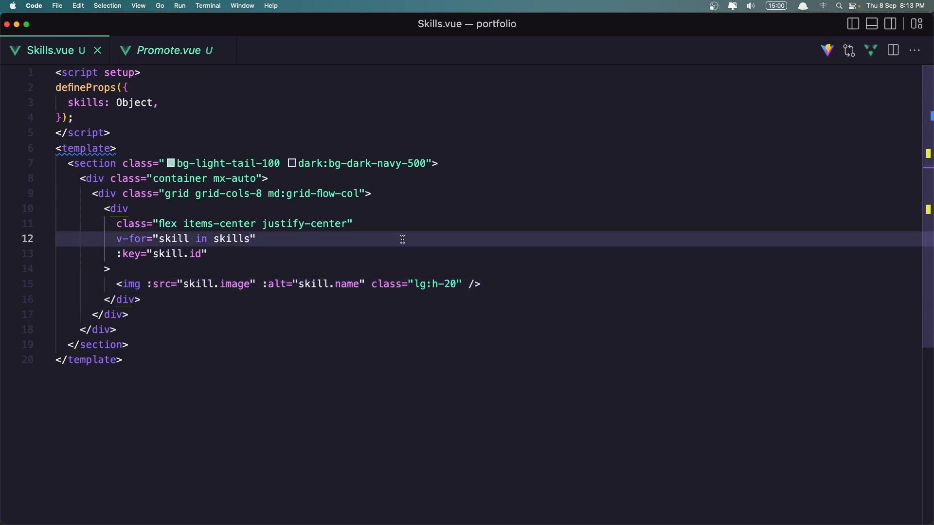
type(".data")
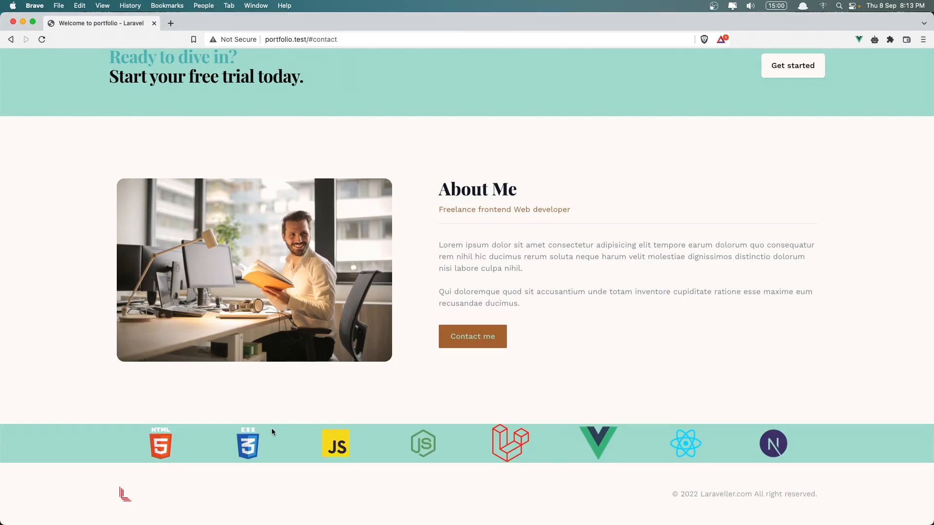
mouse_move(506, 456)
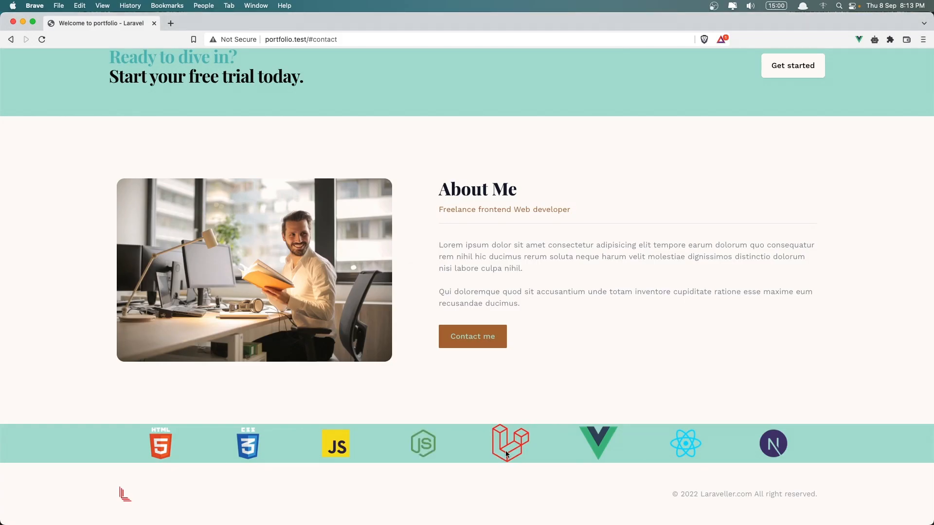
mouse_move(530, 451)
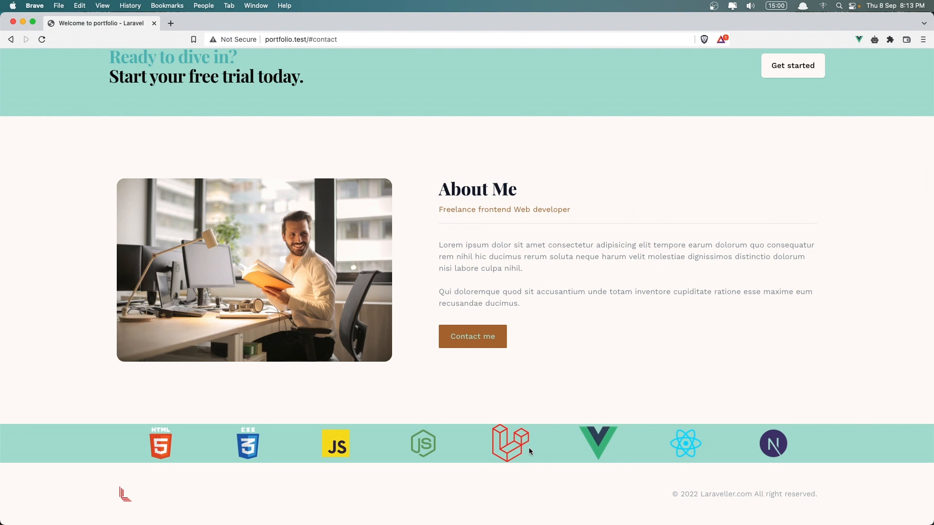
mouse_move(295, 451)
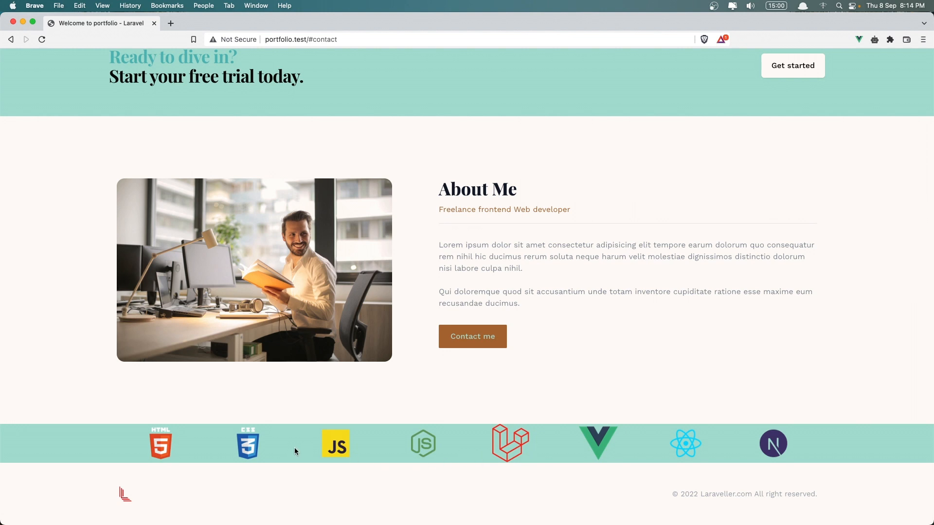
mouse_move(519, 440)
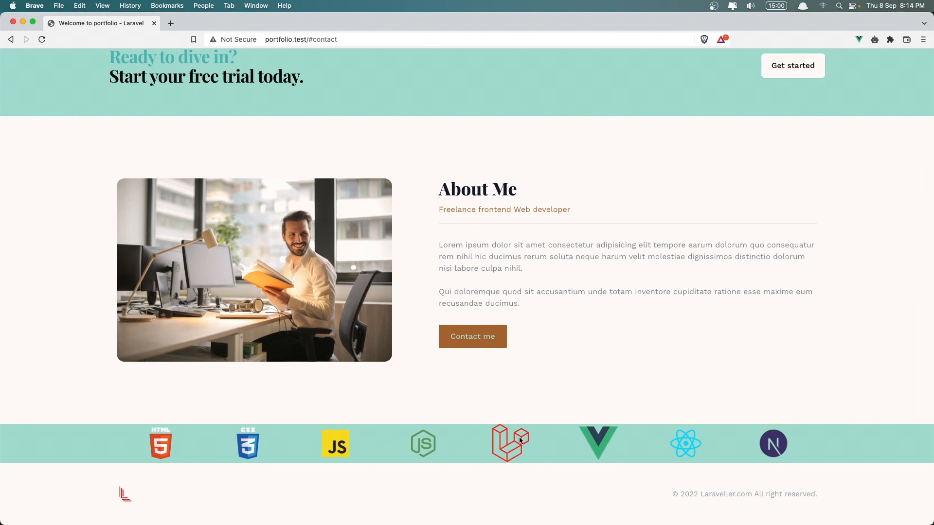
mouse_move(523, 443)
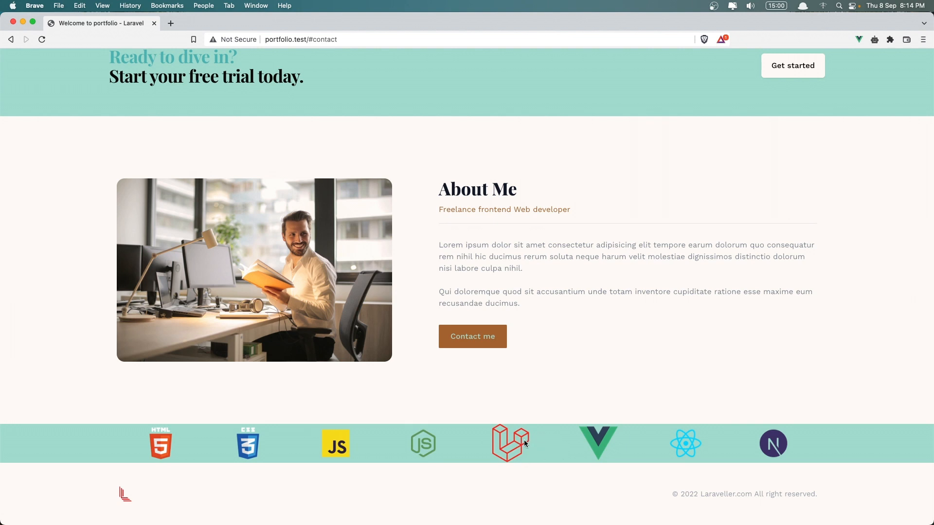
mouse_move(600, 443)
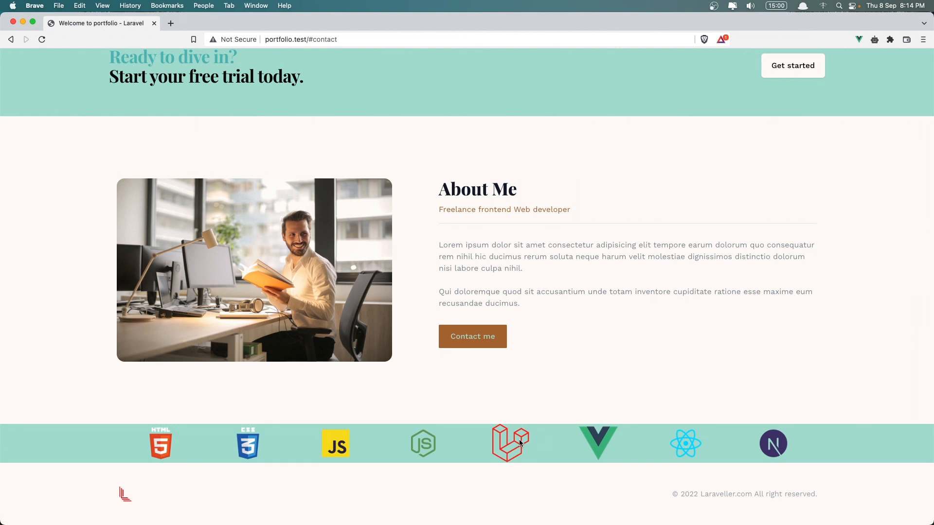
mouse_move(519, 450)
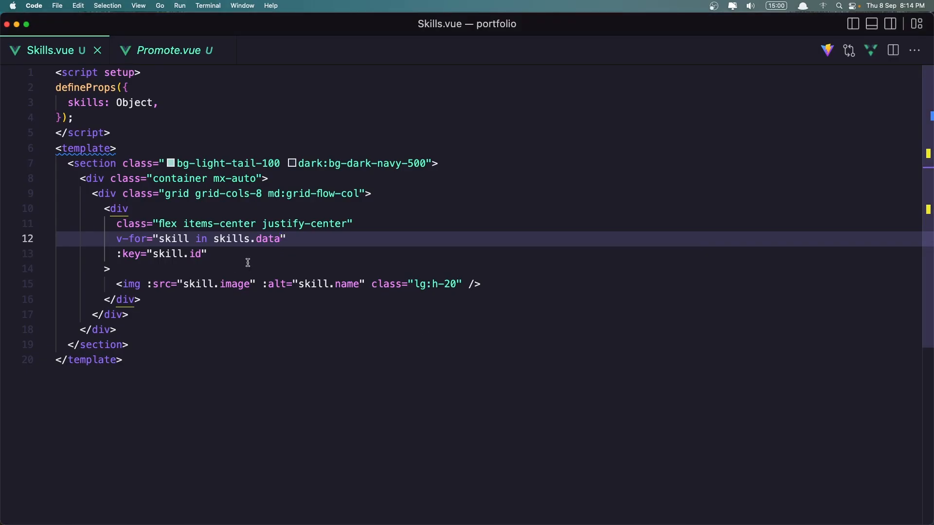
Append py-12 to the Skills section's class list.
left_click(427, 163)
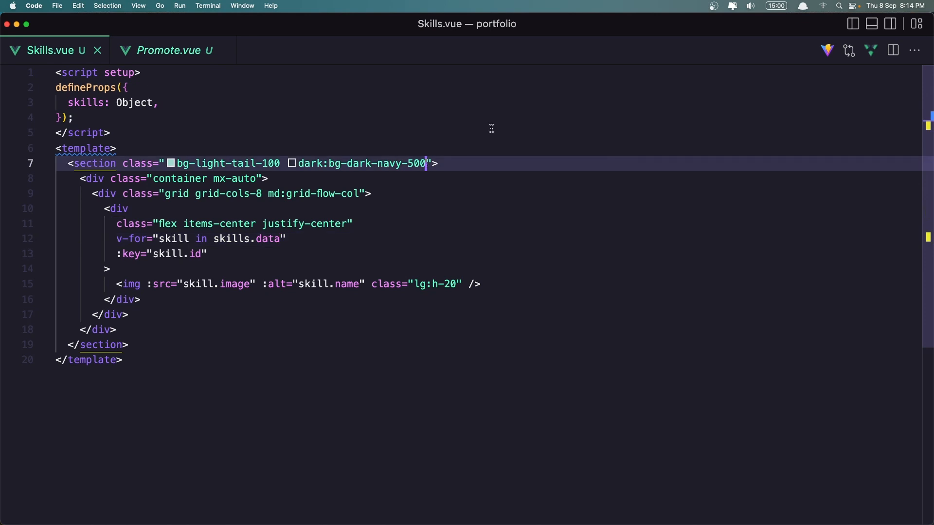
type("py")
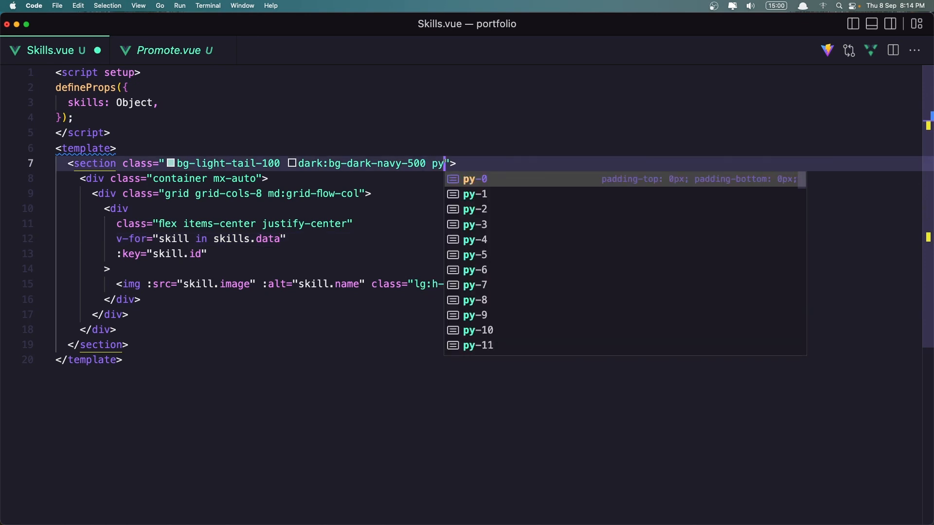
type("-12")
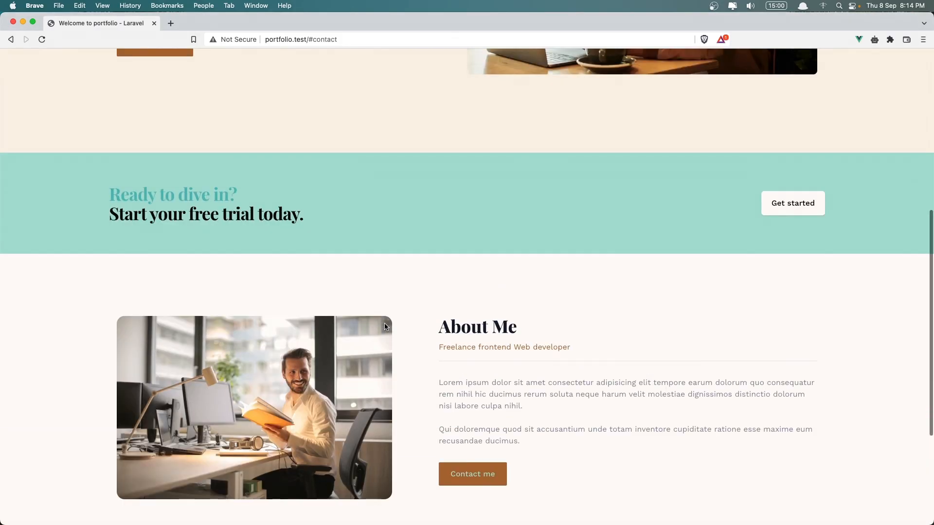
scroll("down", 3)
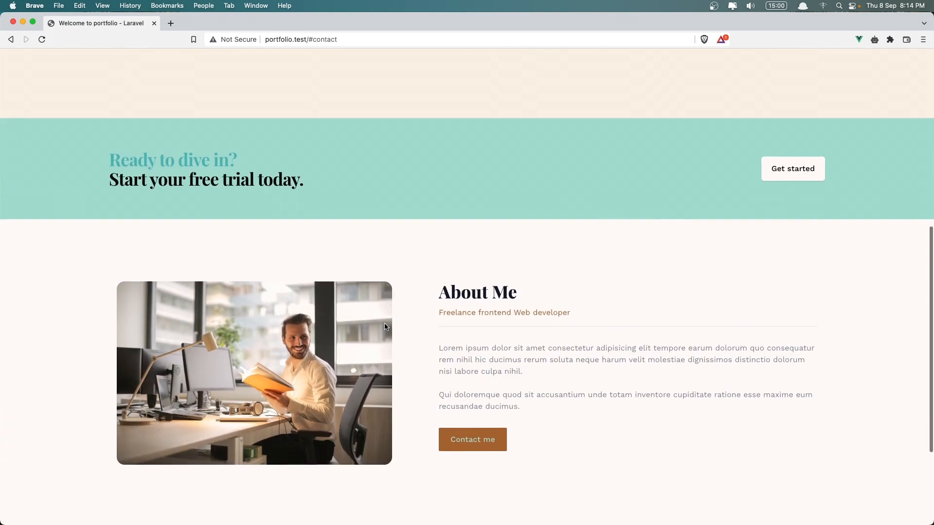
scroll("down", 3)
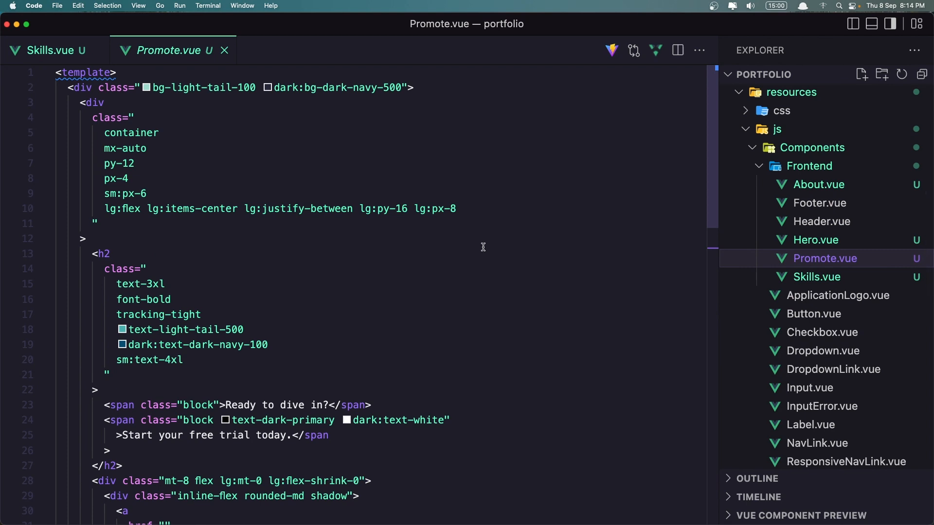
mouse_move(245, 149)
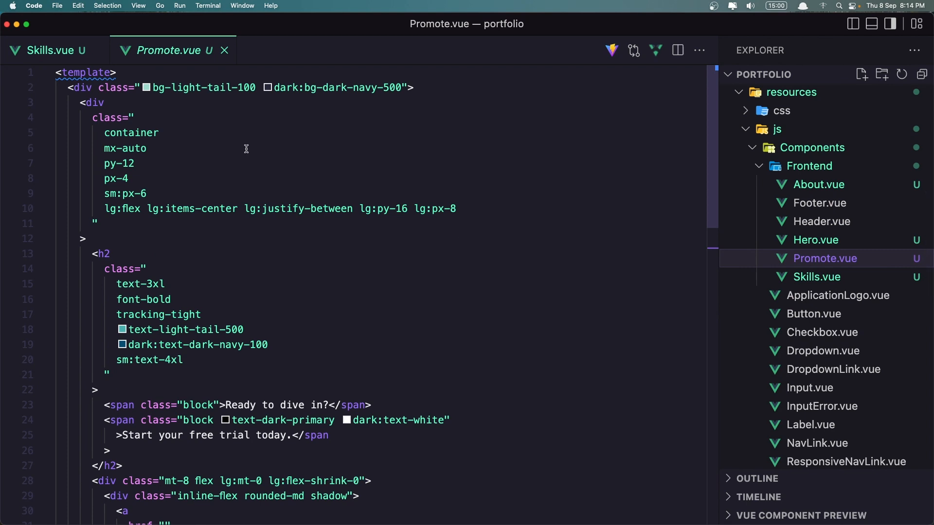
Close the Promote.vue tab and return to Skills.vue to save the py-12 padding.
left_click(49, 51)
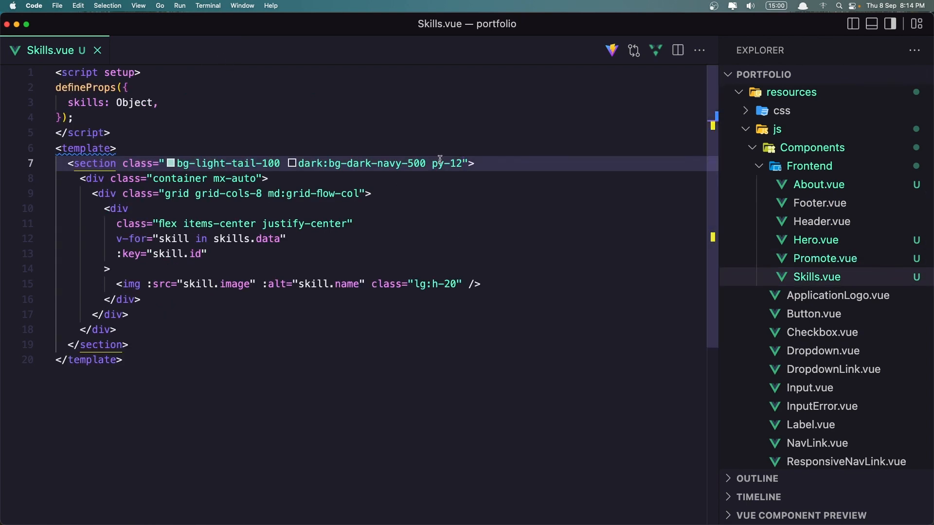
key("Backspace")
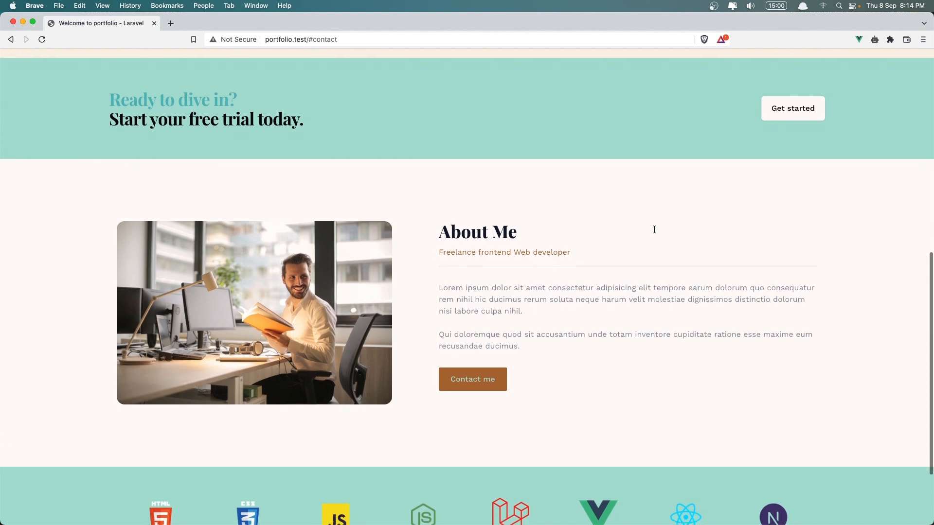
Change the Skills section padding from py-12 to py-16 and check the logo band in Brave.
scroll("up", 3)
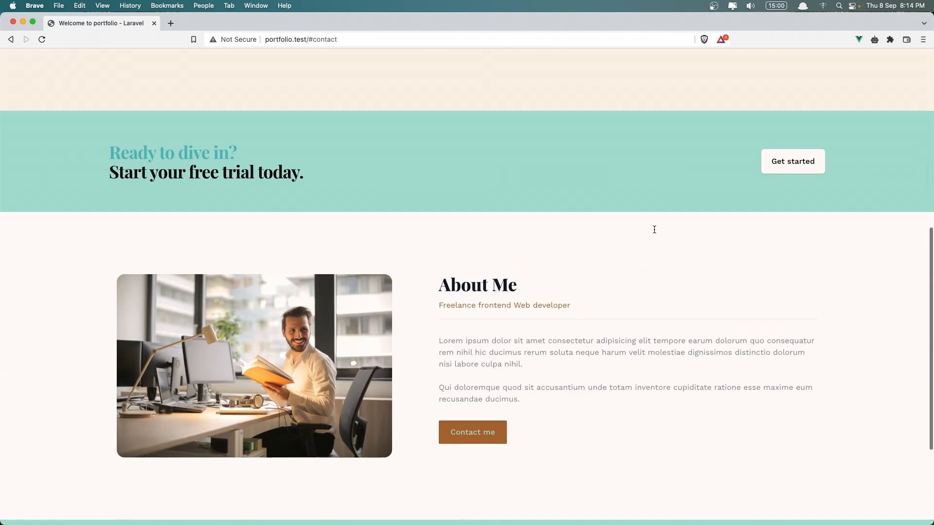
scroll("down", 3)
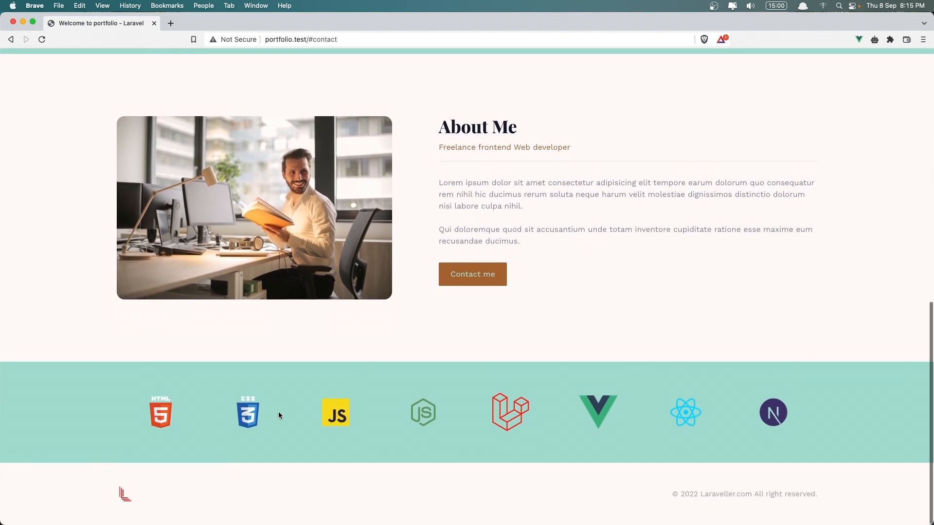
mouse_move(391, 423)
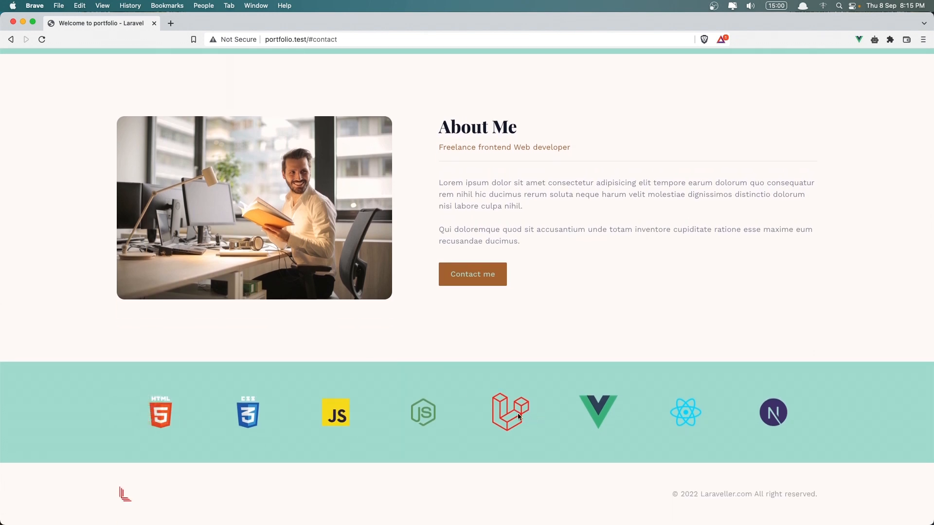
mouse_move(536, 419)
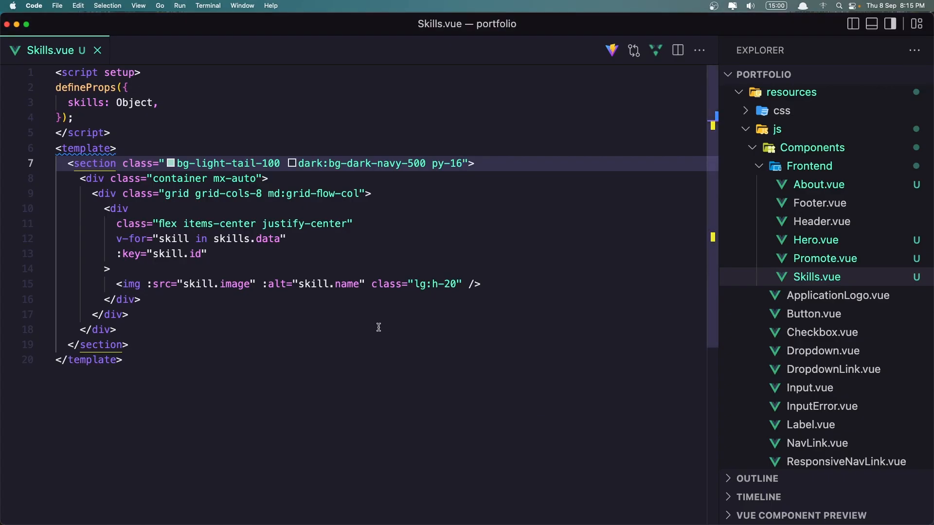
left_click(459, 163)
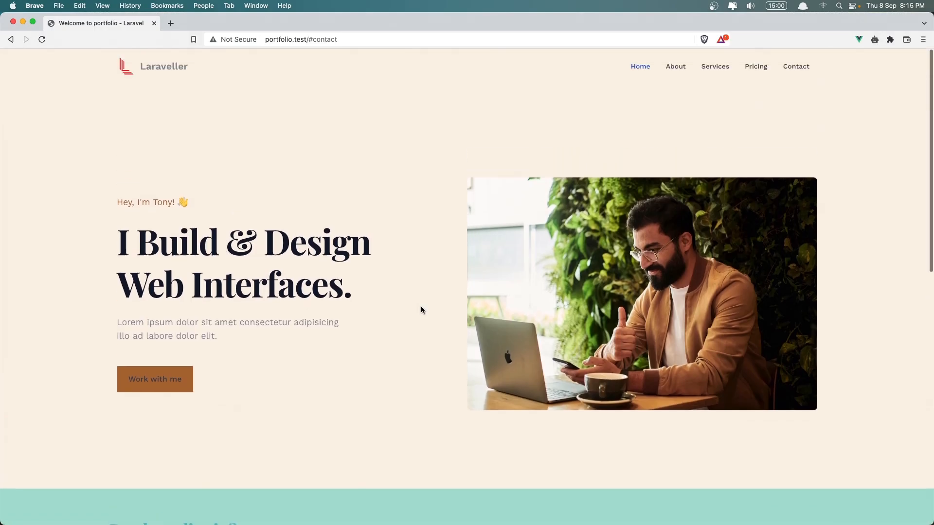
scroll("down", 3)
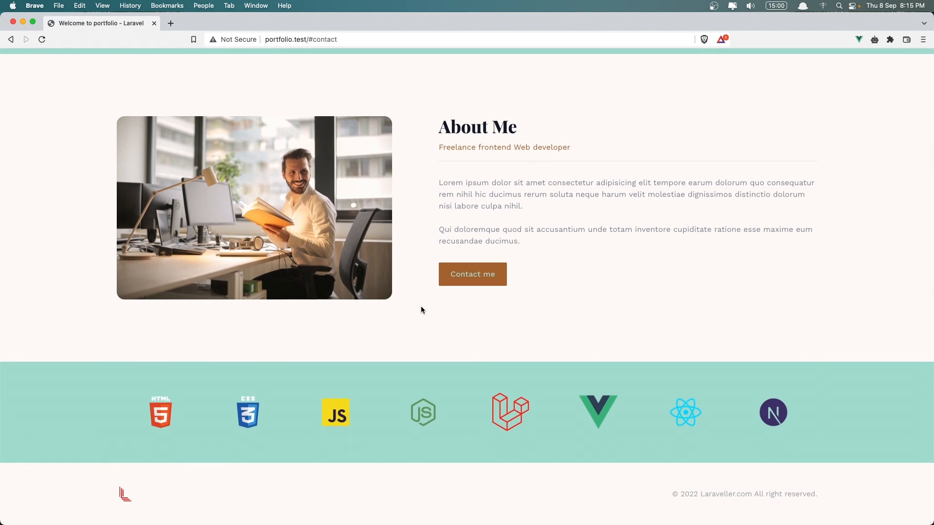